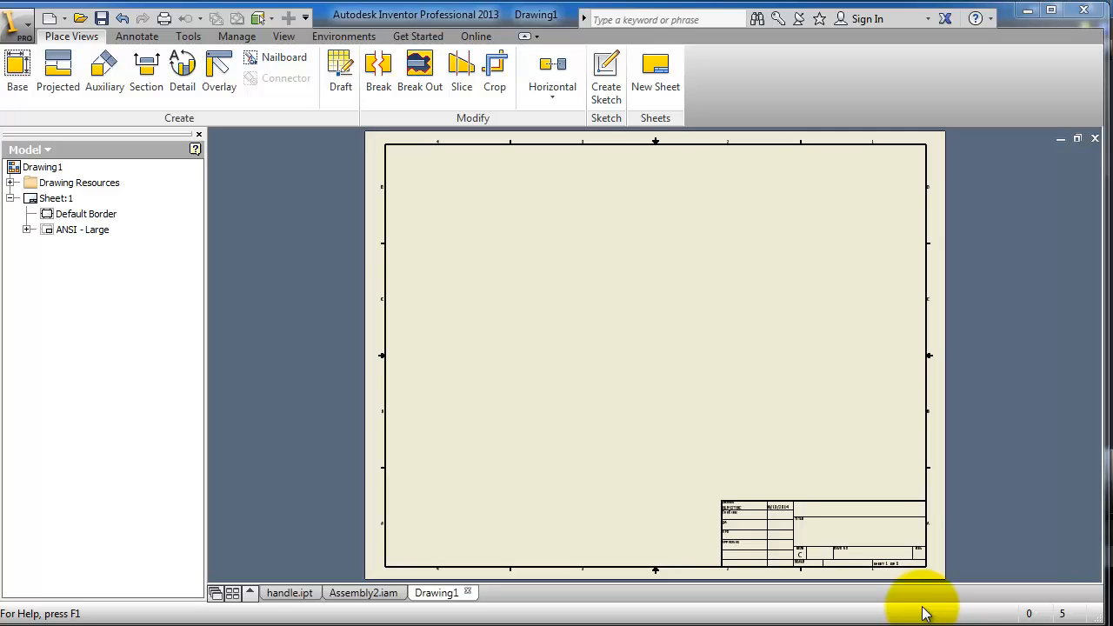
mouse_move(583, 170)
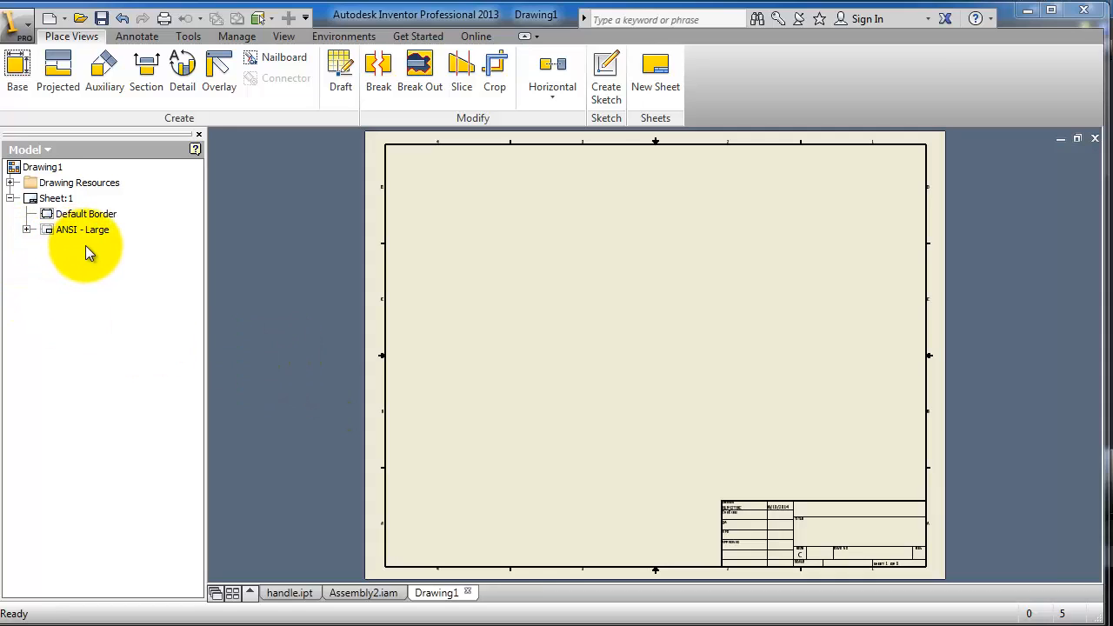
mouse_move(704, 344)
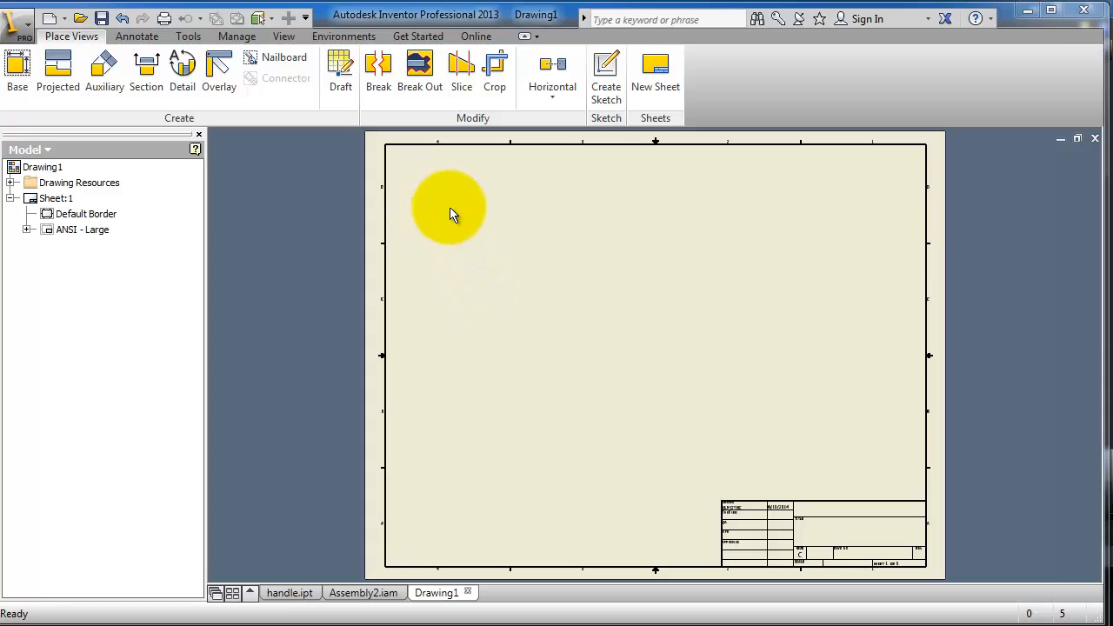
mouse_move(1082, 282)
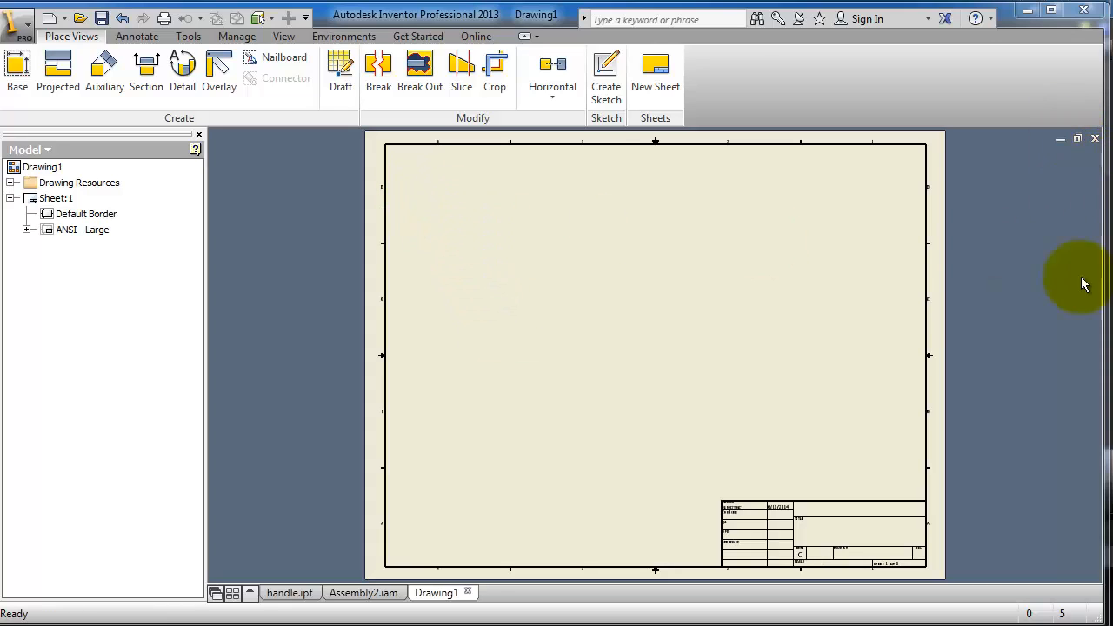
mouse_move(1075, 229)
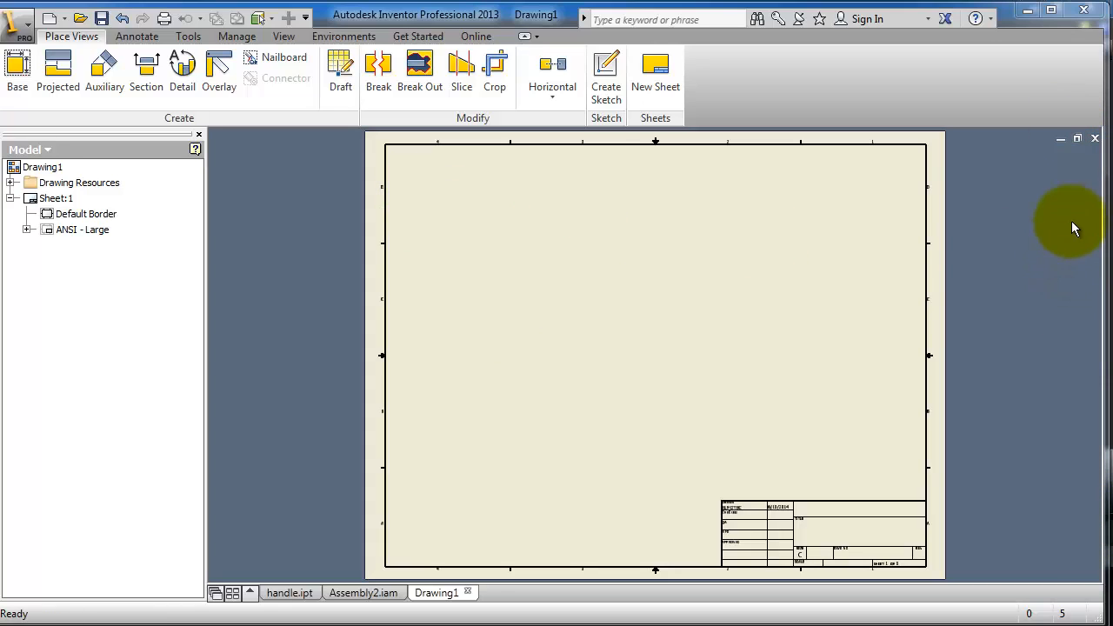
mouse_move(1075, 206)
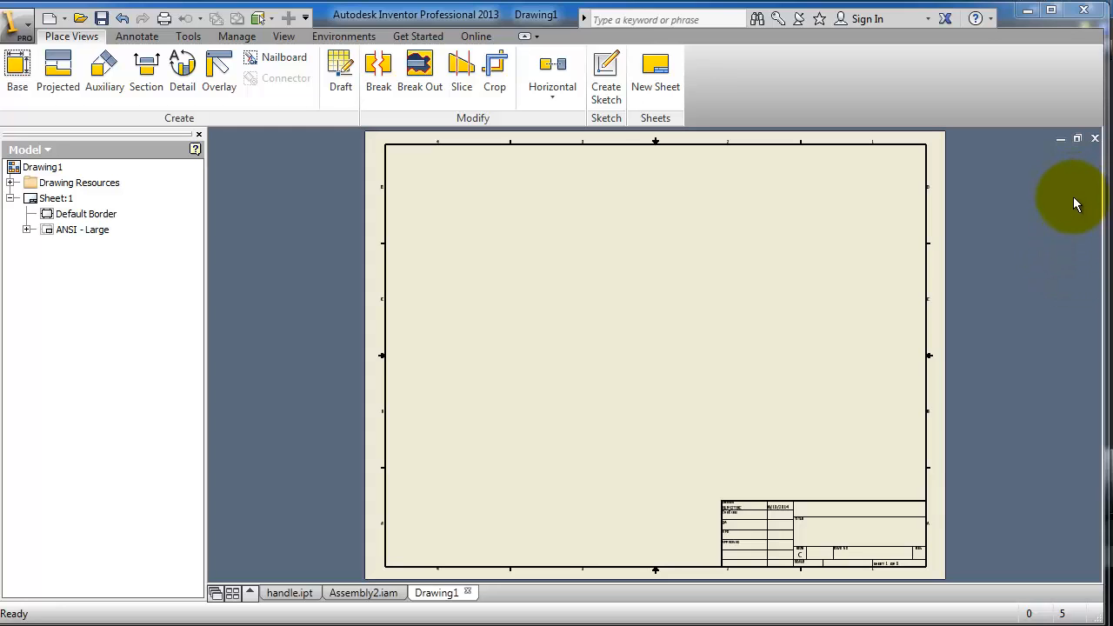
mouse_move(495, 272)
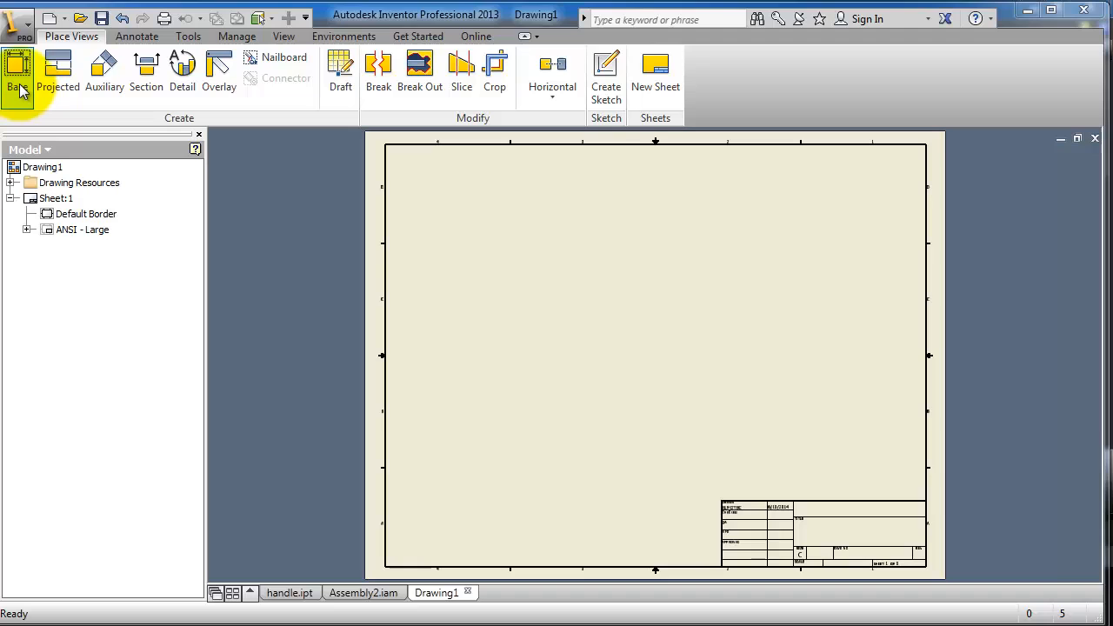
Step: Start a base view and choose Assembly2.iam as its source model
left_click(18, 73)
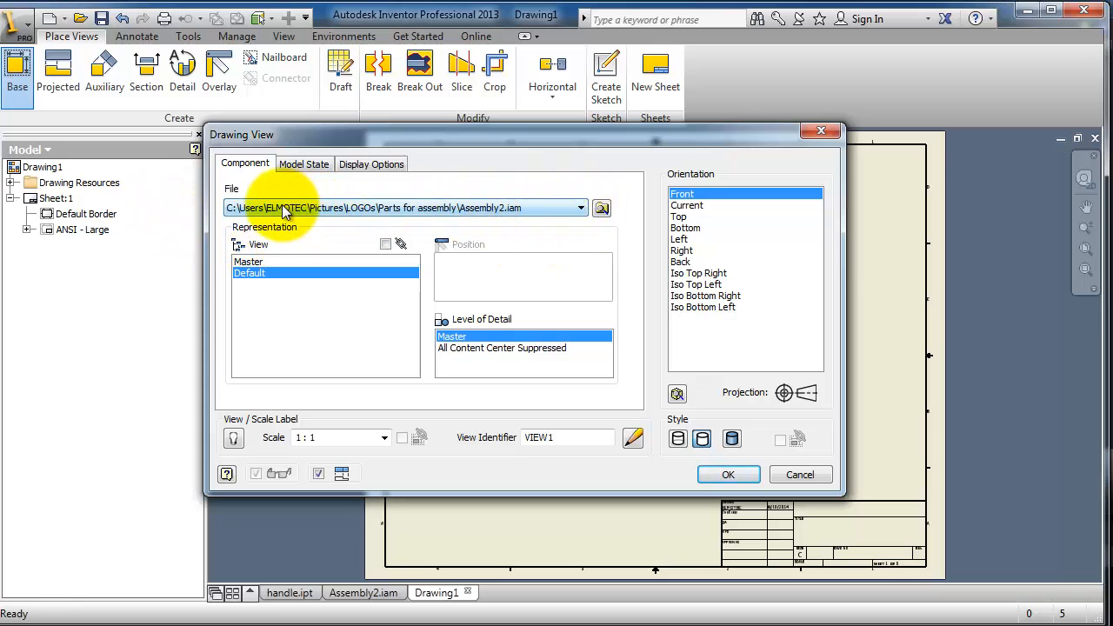
mouse_move(540, 212)
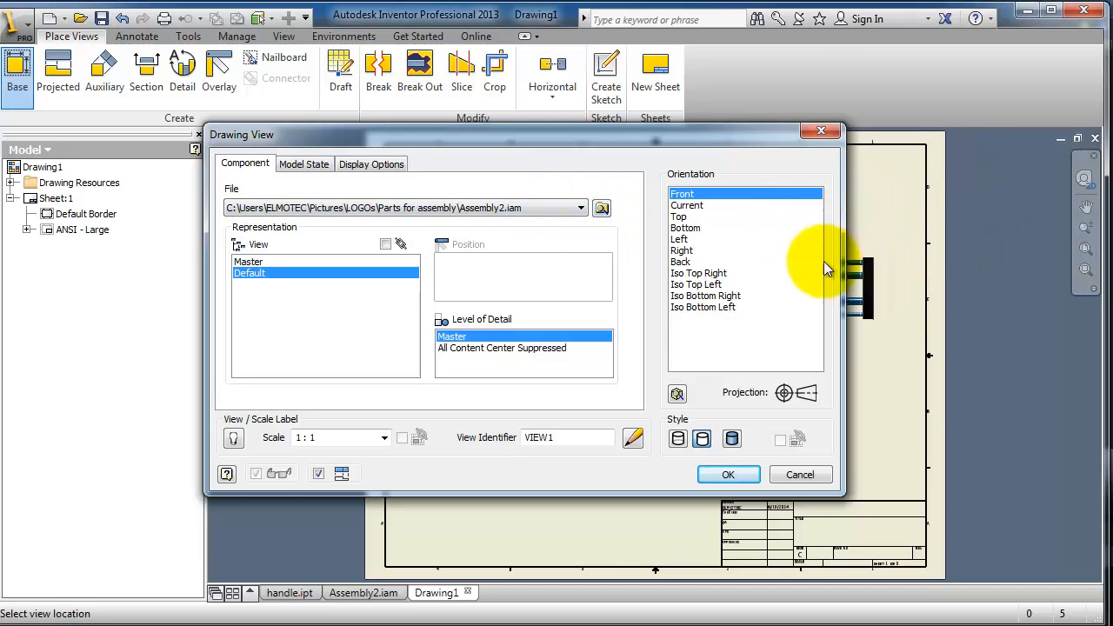
mouse_move(564, 215)
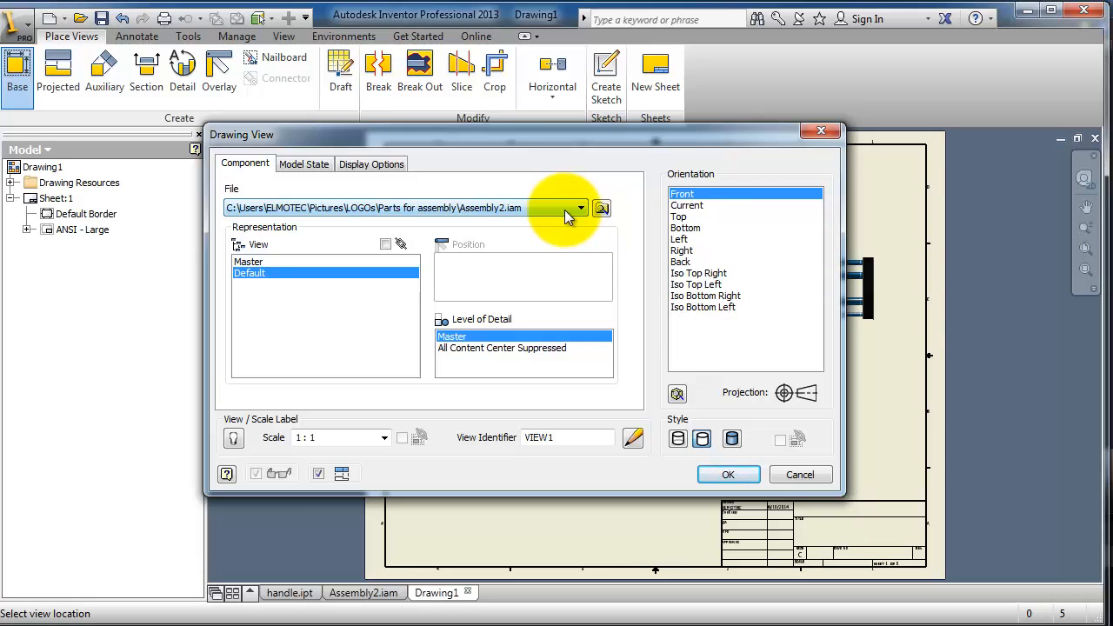
mouse_move(532, 217)
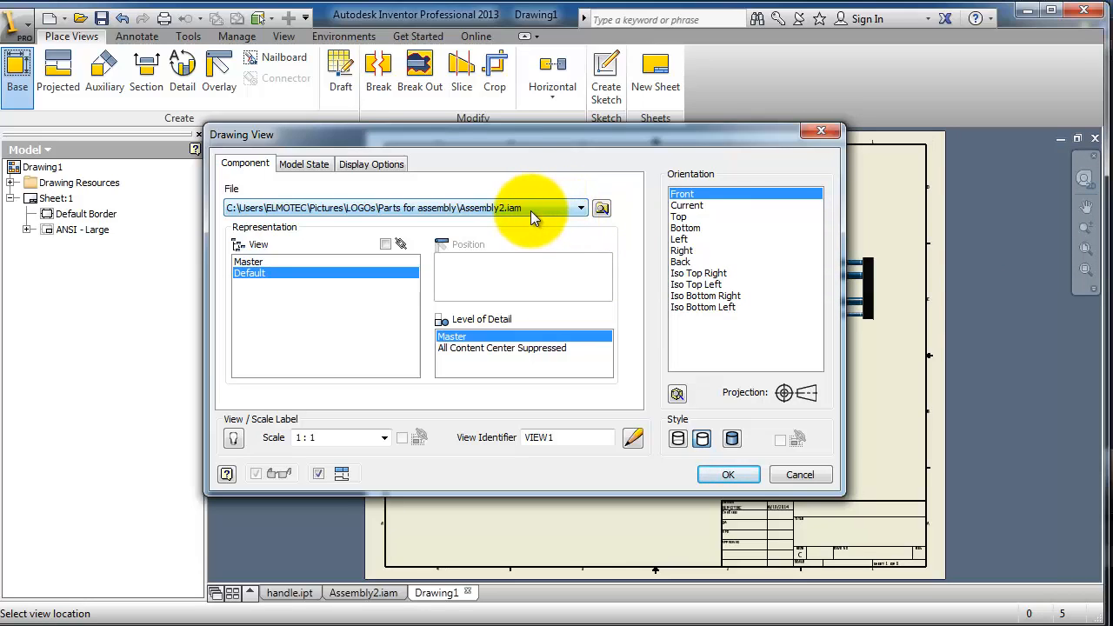
mouse_move(546, 268)
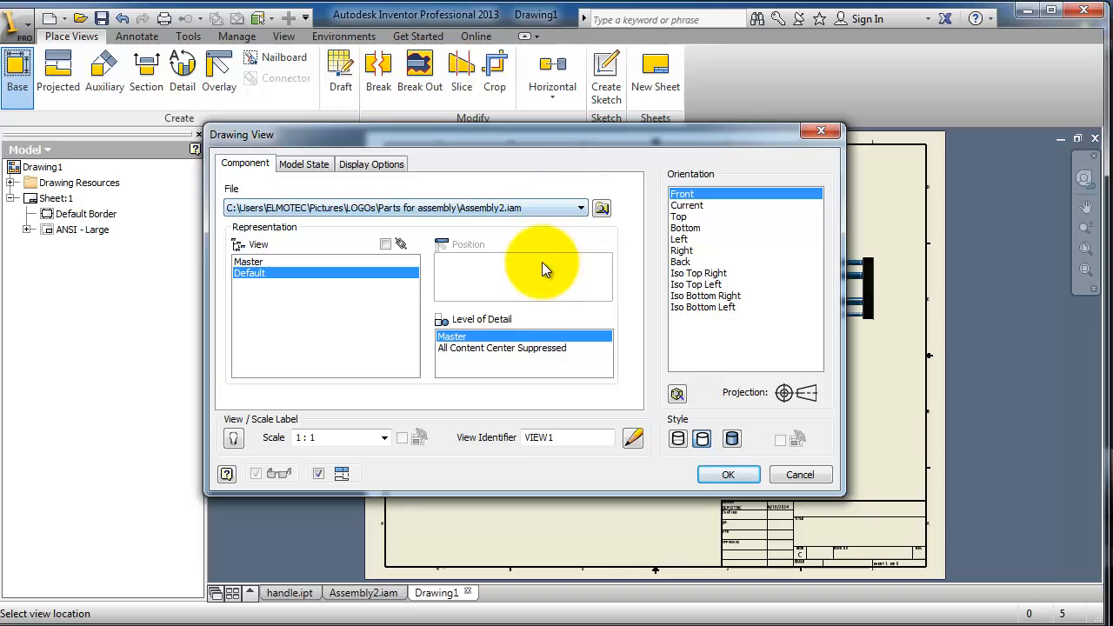
mouse_move(522, 216)
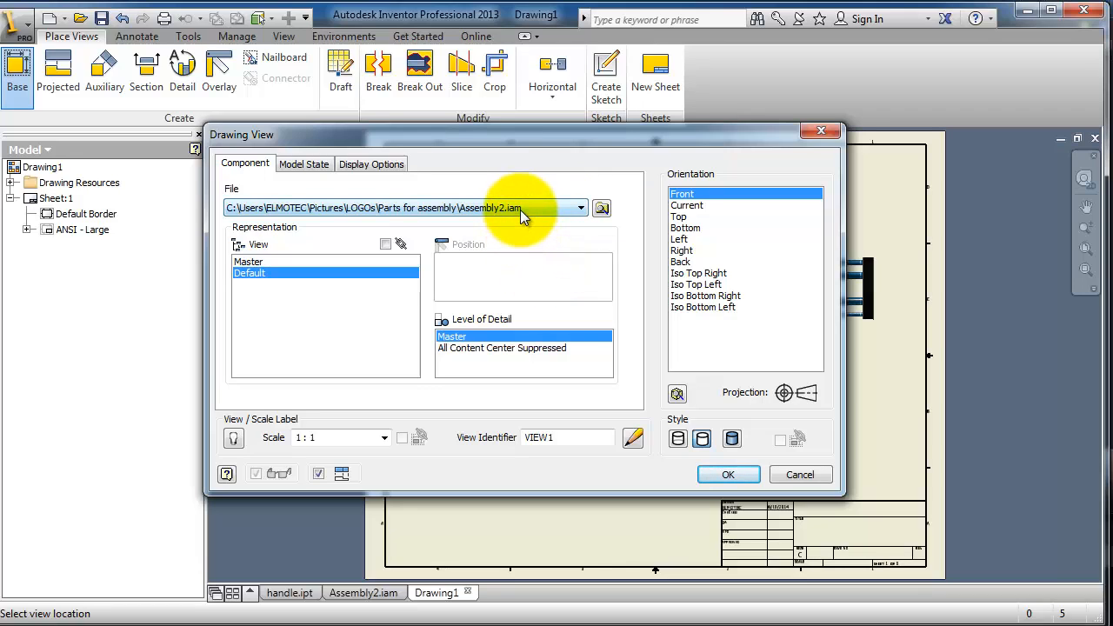
left_click(581, 209)
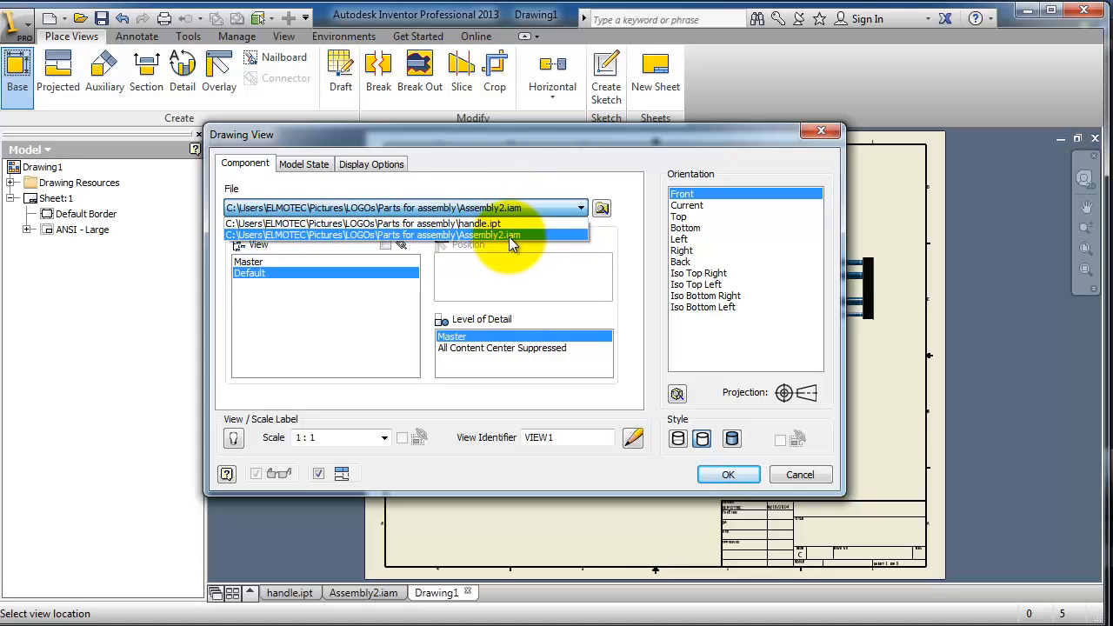
left_click(400, 235)
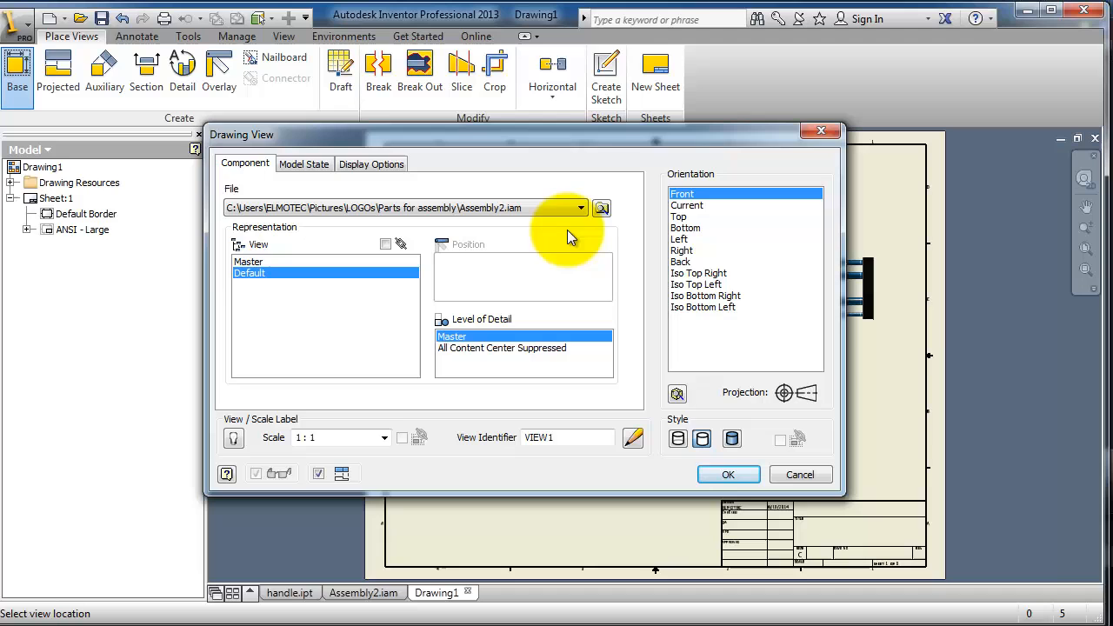
mouse_move(602, 209)
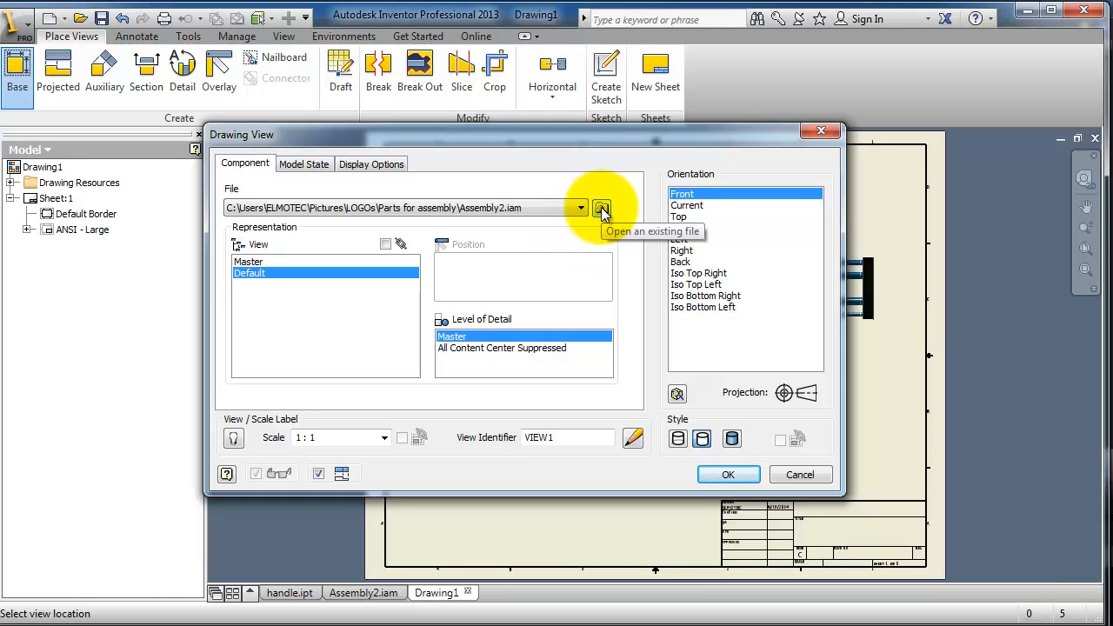
mouse_move(605, 217)
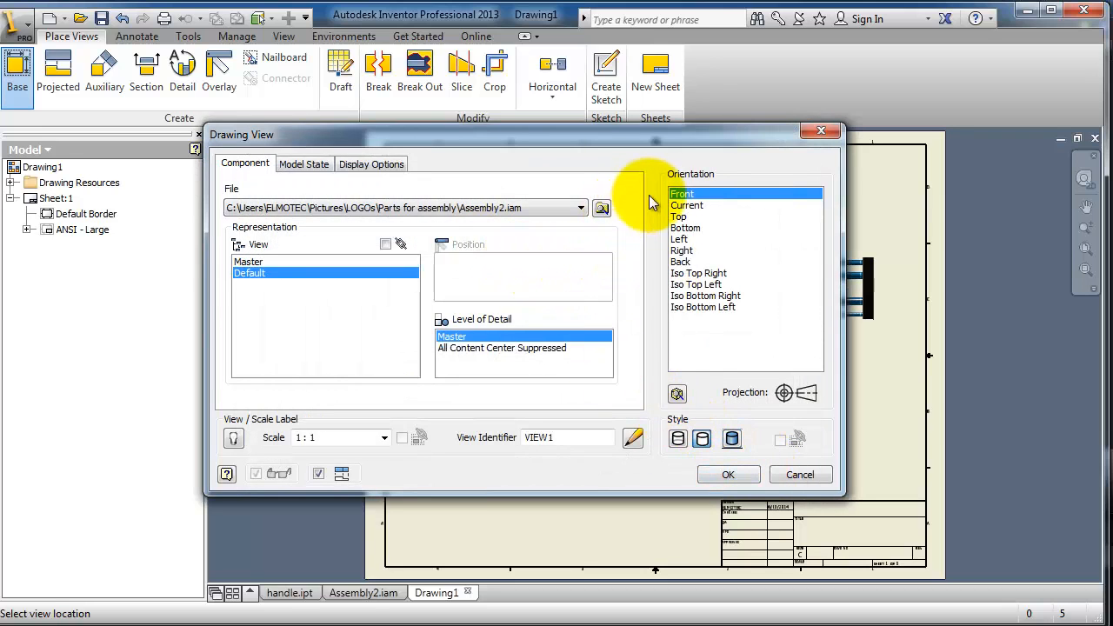
mouse_move(705, 139)
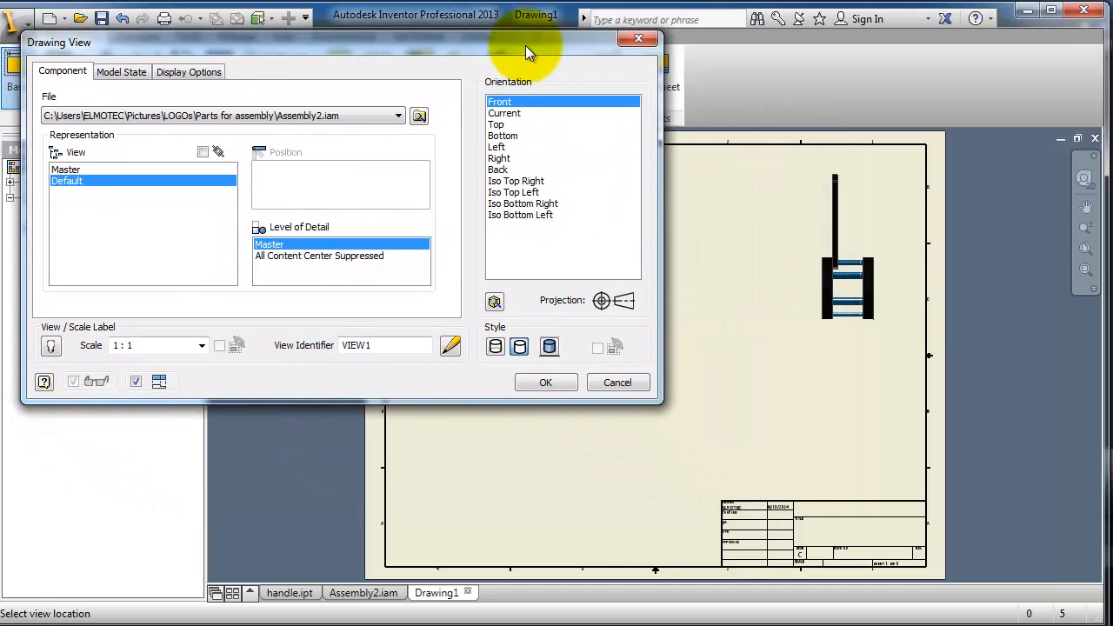
mouse_move(508, 113)
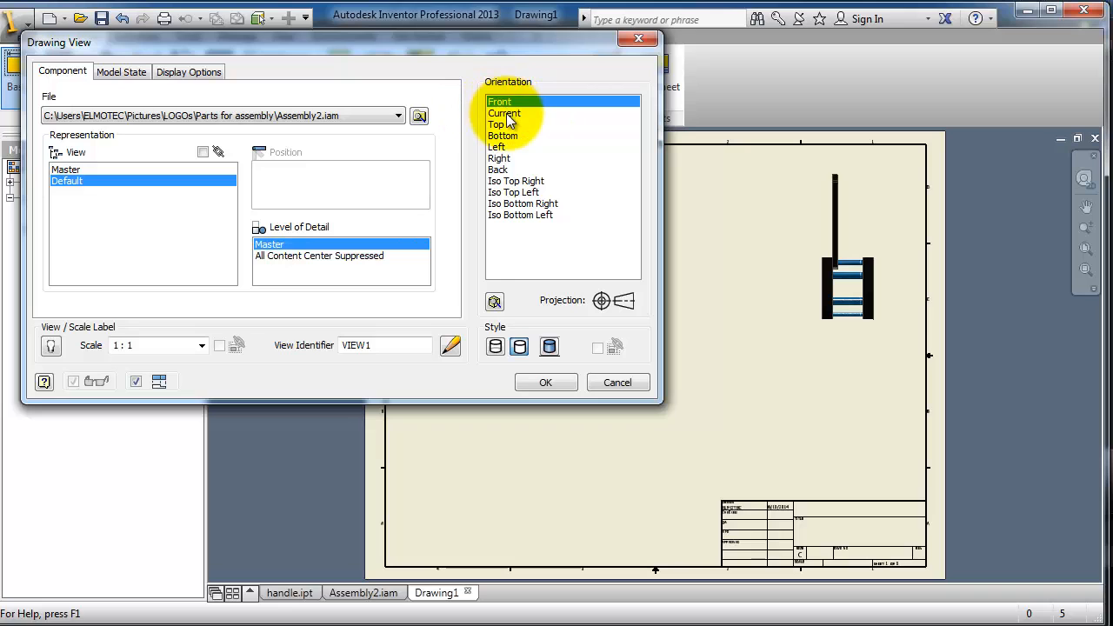
left_click(496, 125)
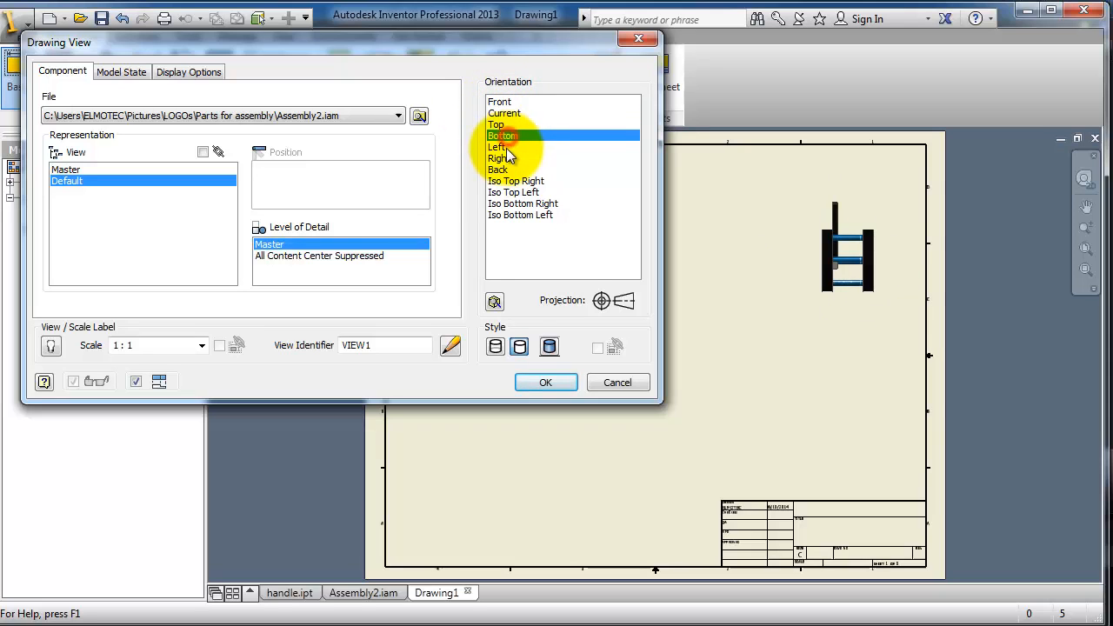
left_click(515, 191)
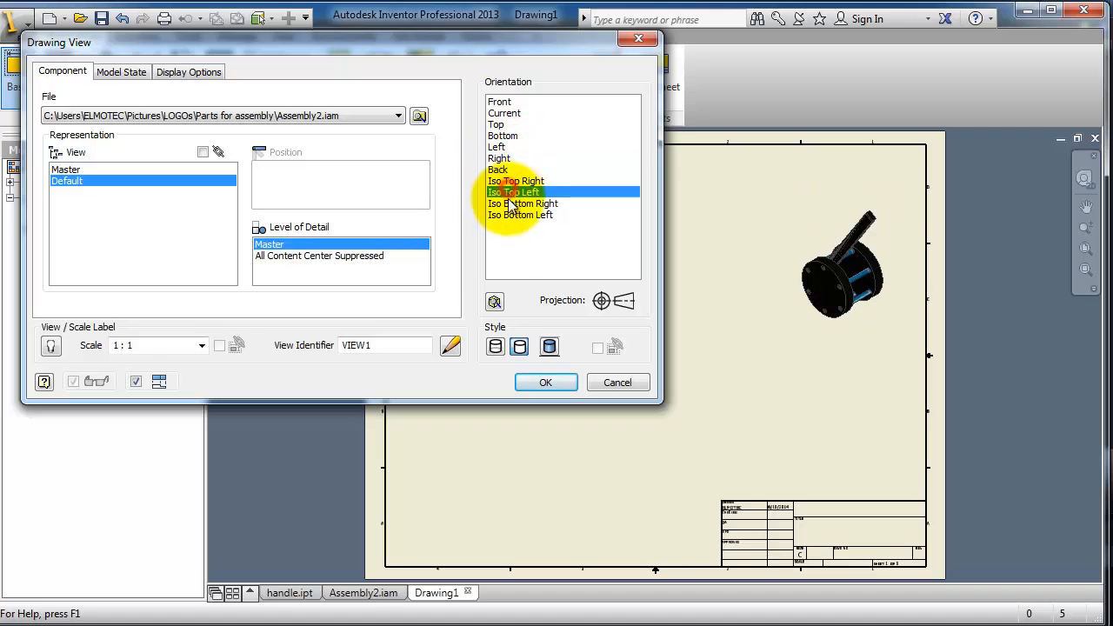
left_click(521, 202)
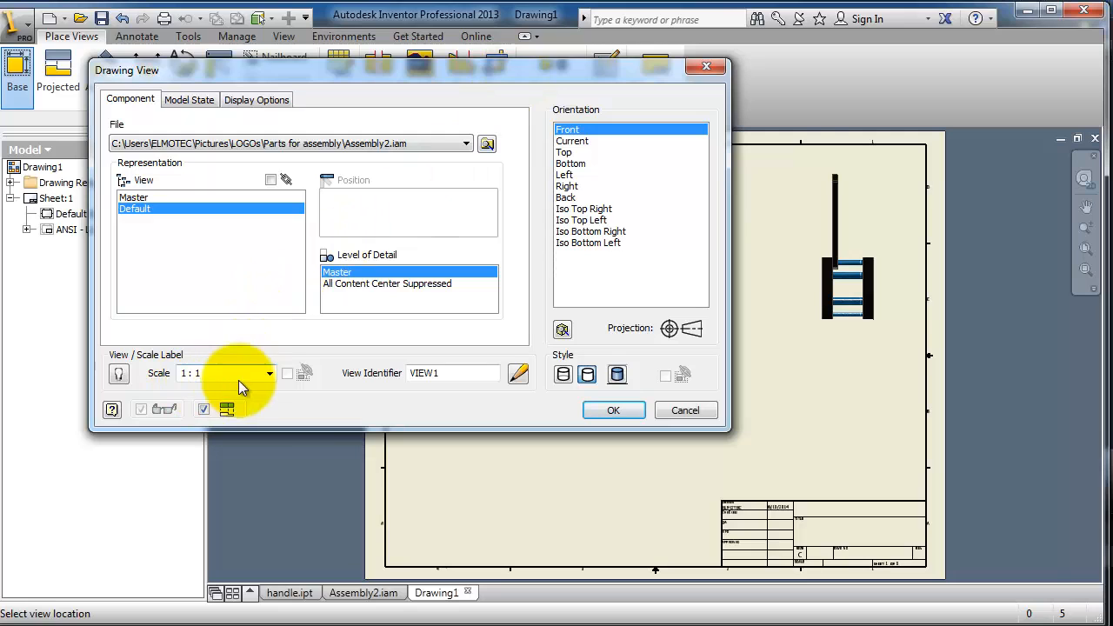
left_click(267, 373)
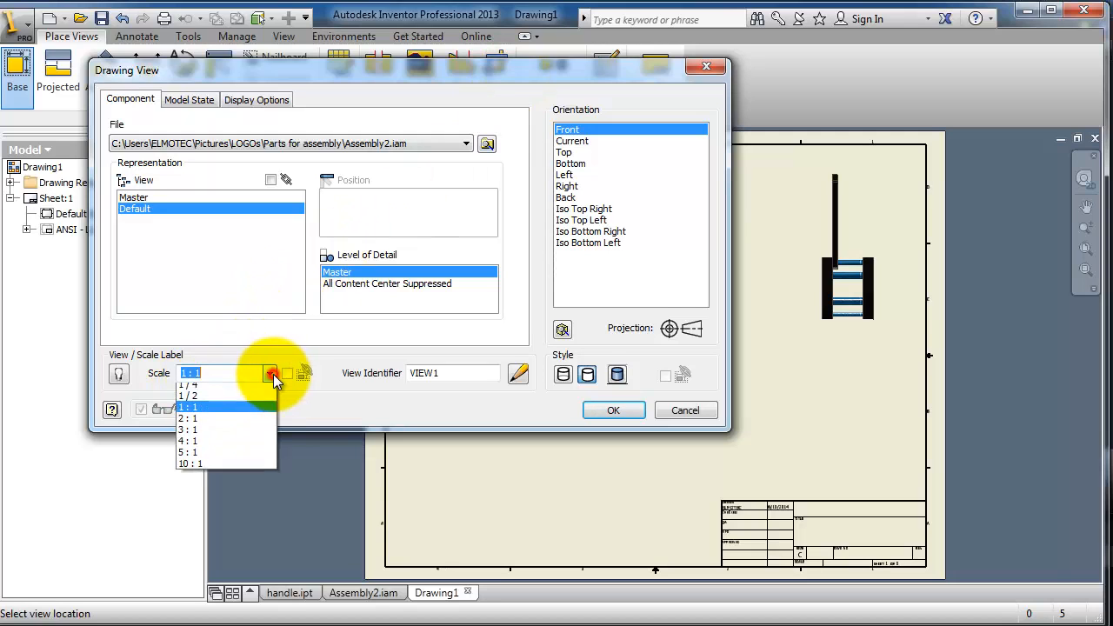
left_click(188, 396)
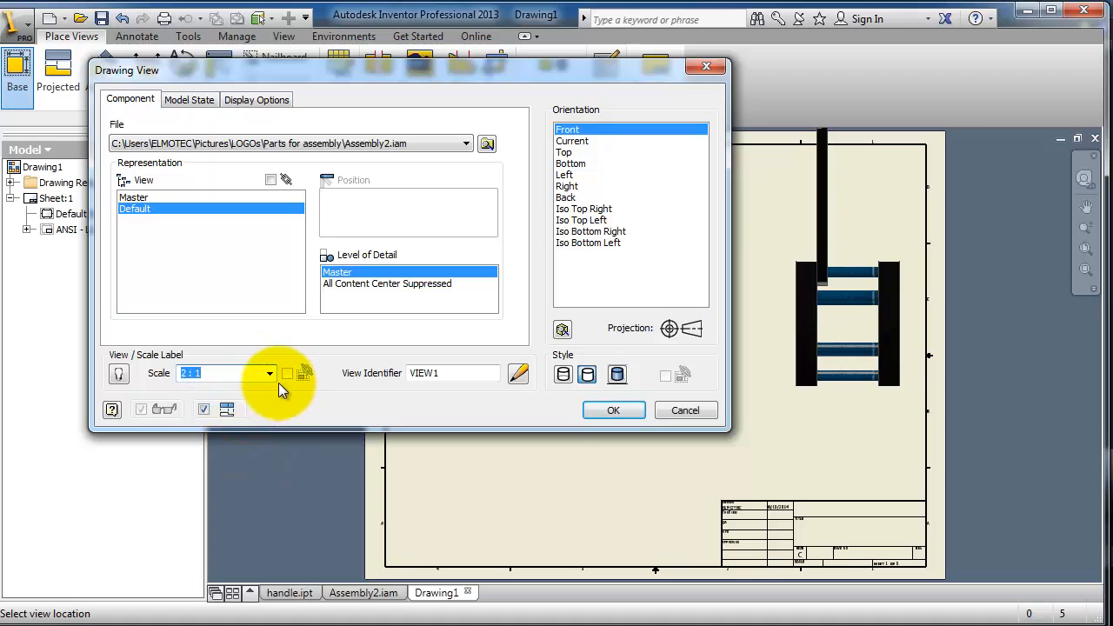
left_click(270, 373)
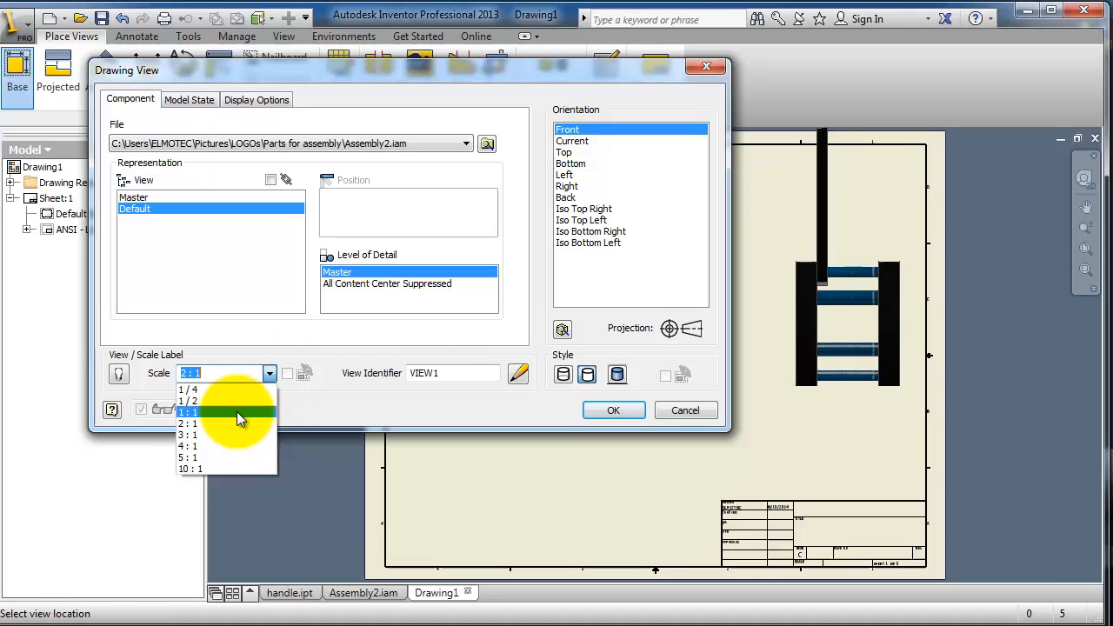
left_click(188, 411)
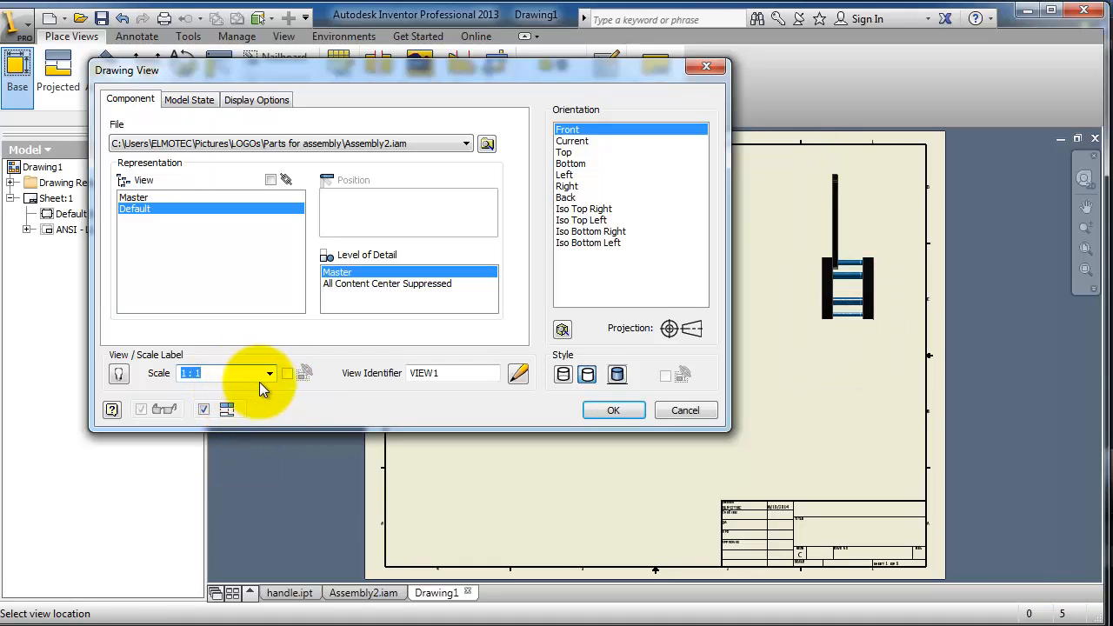
mouse_move(588, 374)
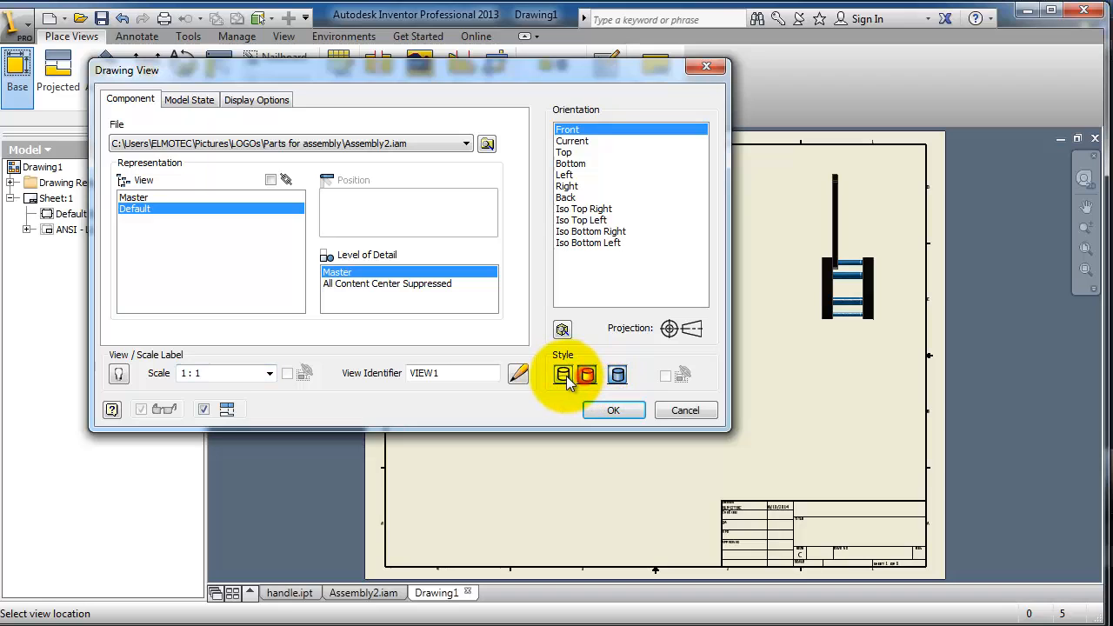
Step: Set the front base view to Hidden Line style and confirm the Drawing View settings
left_click(615, 374)
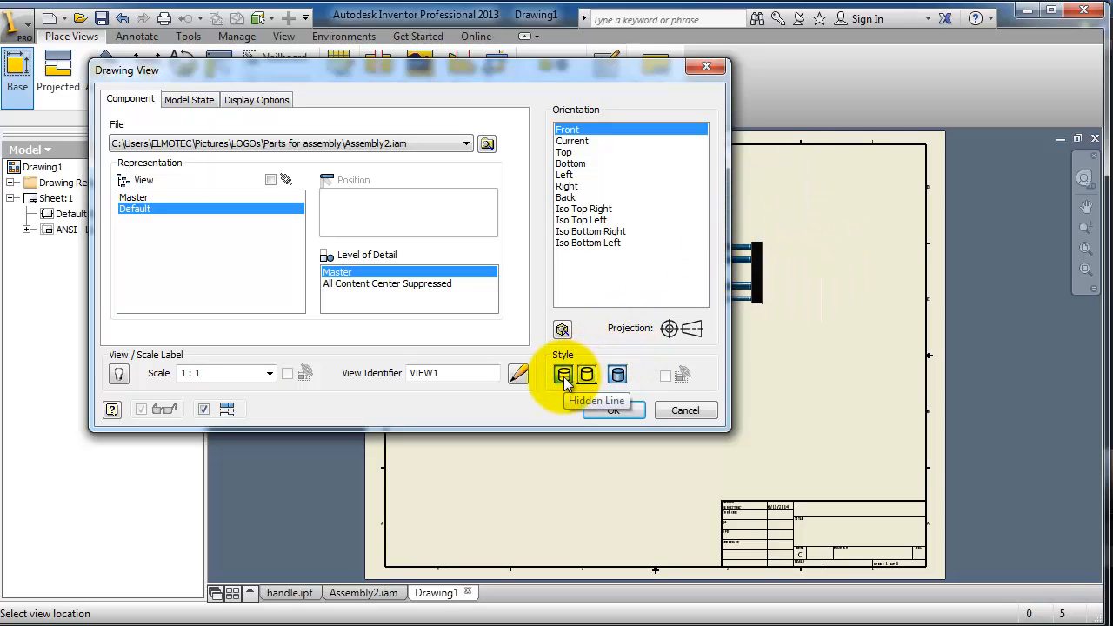
mouse_move(613, 410)
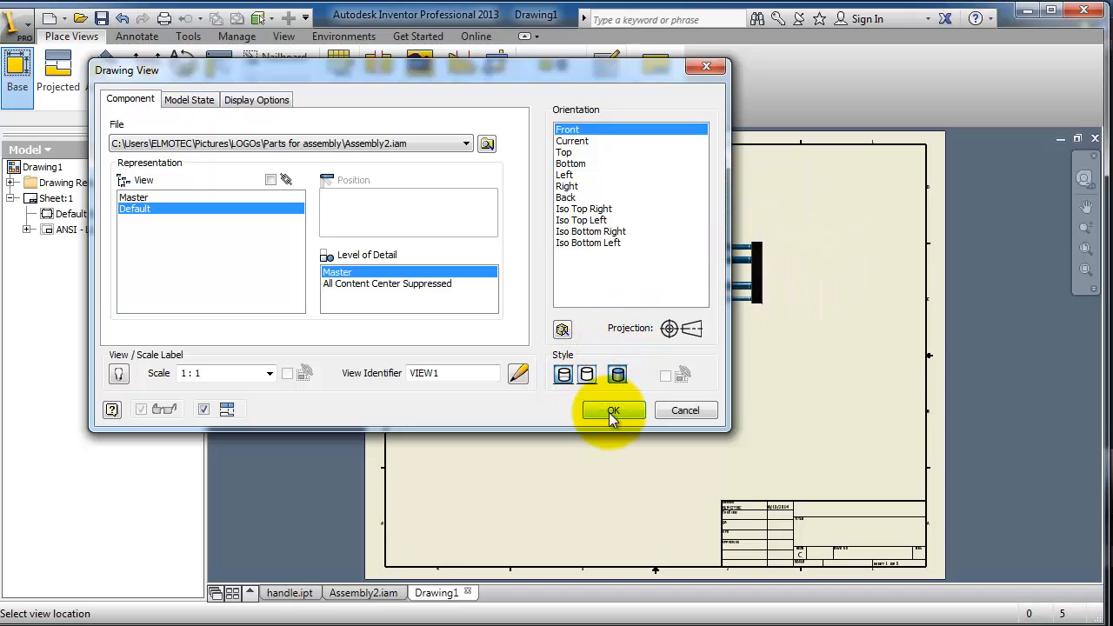
mouse_move(629, 402)
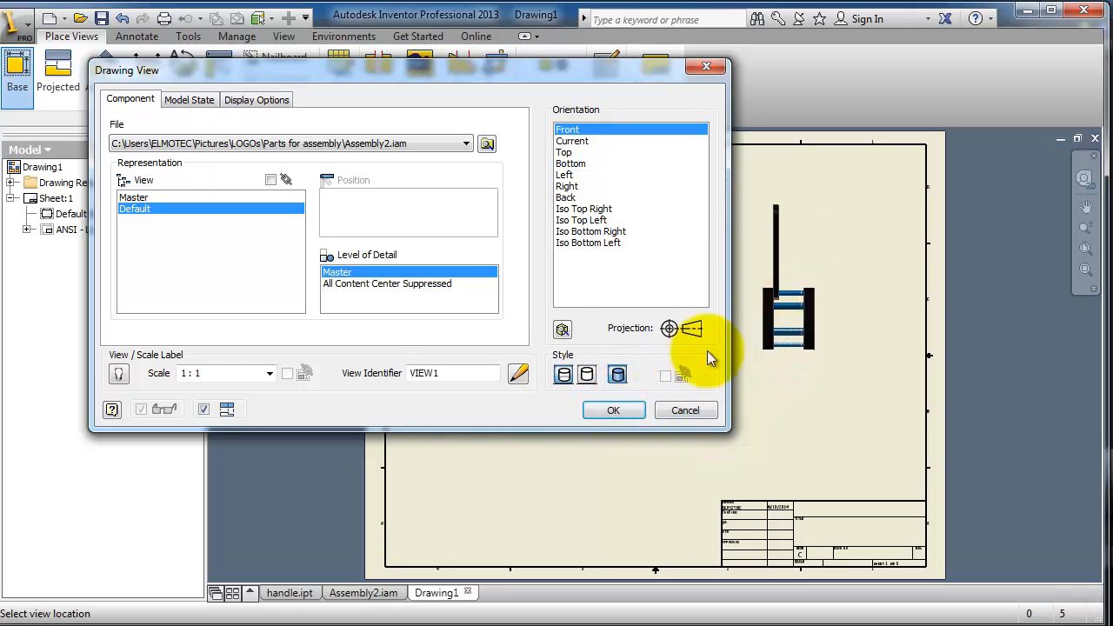
left_click(612, 411)
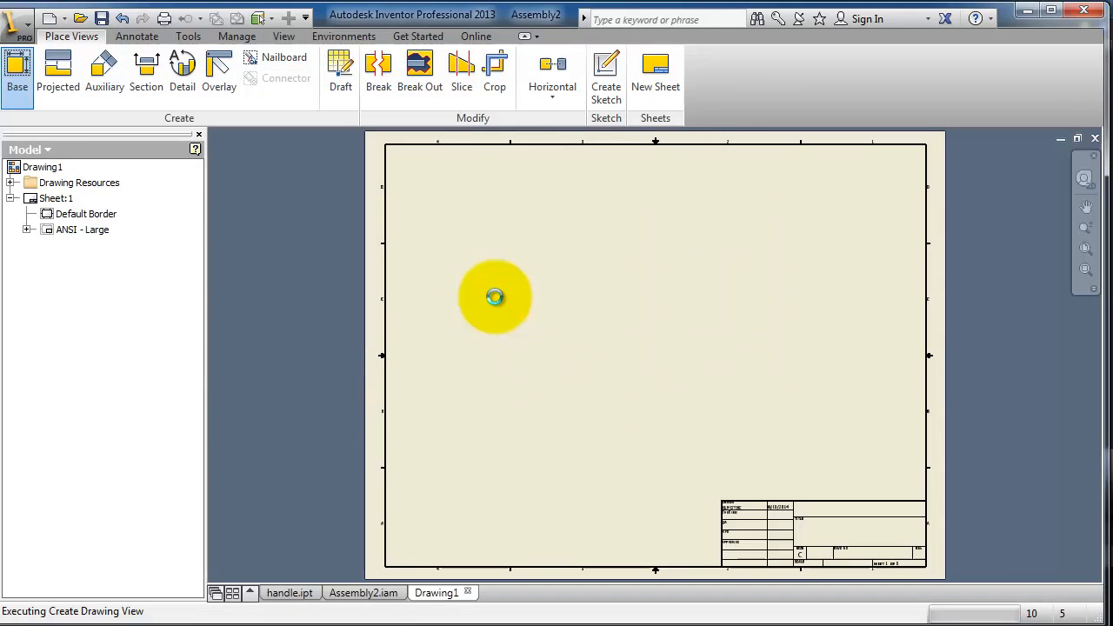
Step: Drop the hidden-line front view onto the sheet right of centre as VIEW1
left_click_drag(496, 297, 468, 251)
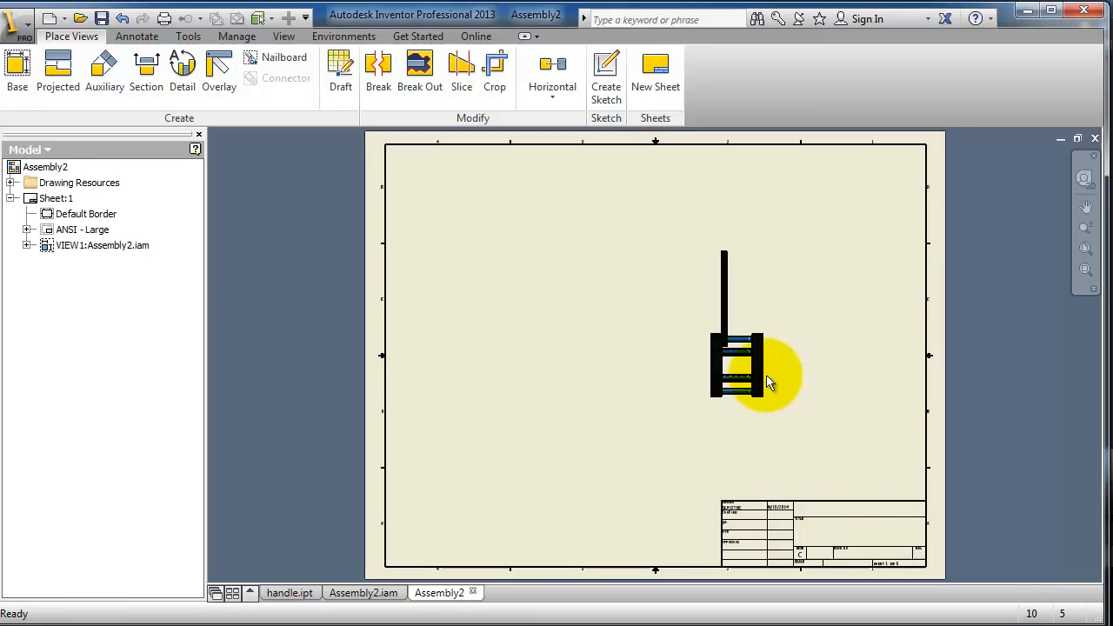
Step: Drag VIEW1 across the sheet until it sits in the top-left corner
left_click(735, 374)
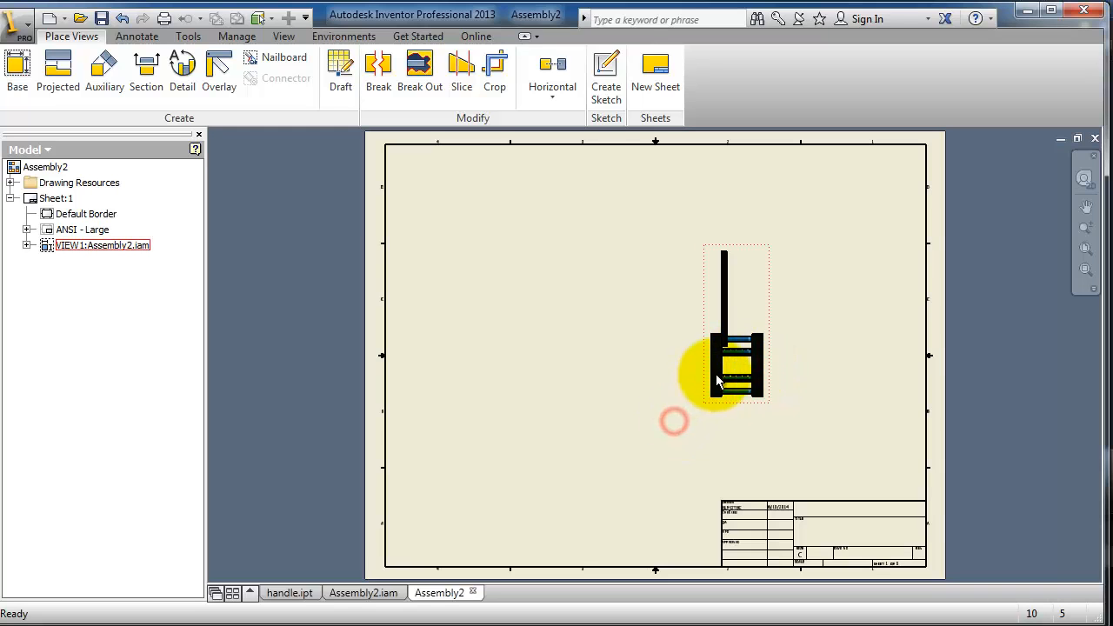
left_click_drag(734, 368, 674, 264)
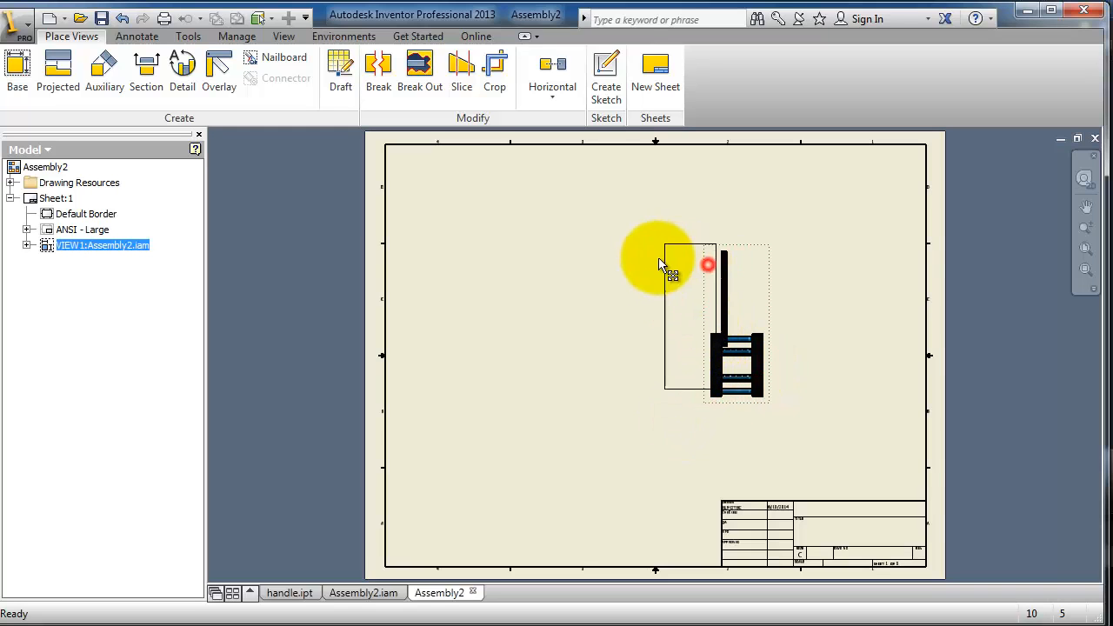
left_click_drag(670, 264, 443, 200)
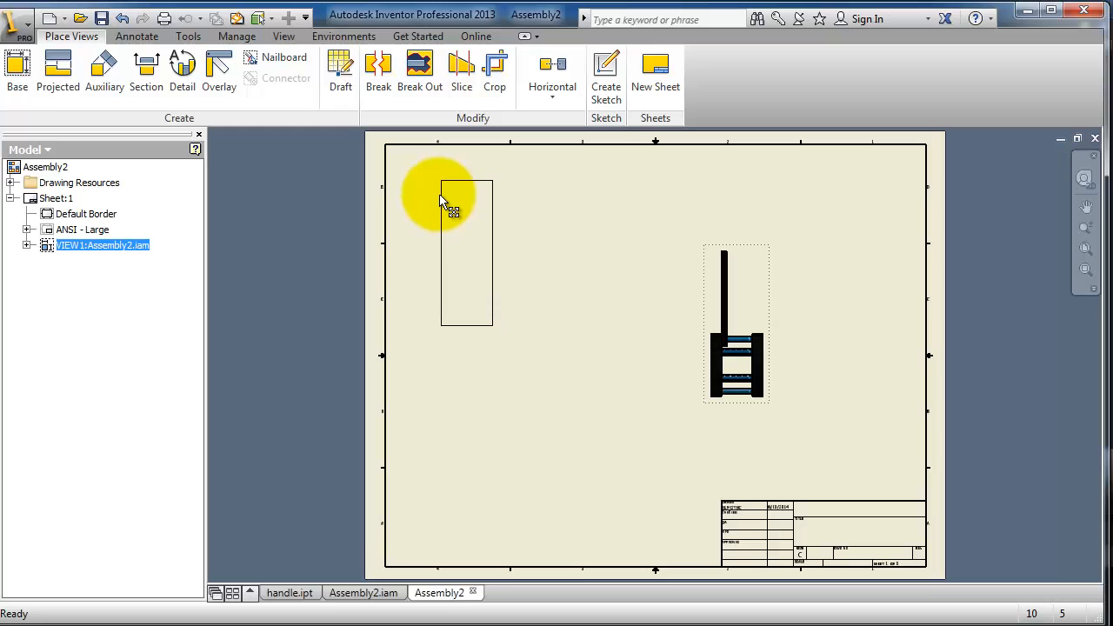
left_click_drag(737, 327, 466, 252)
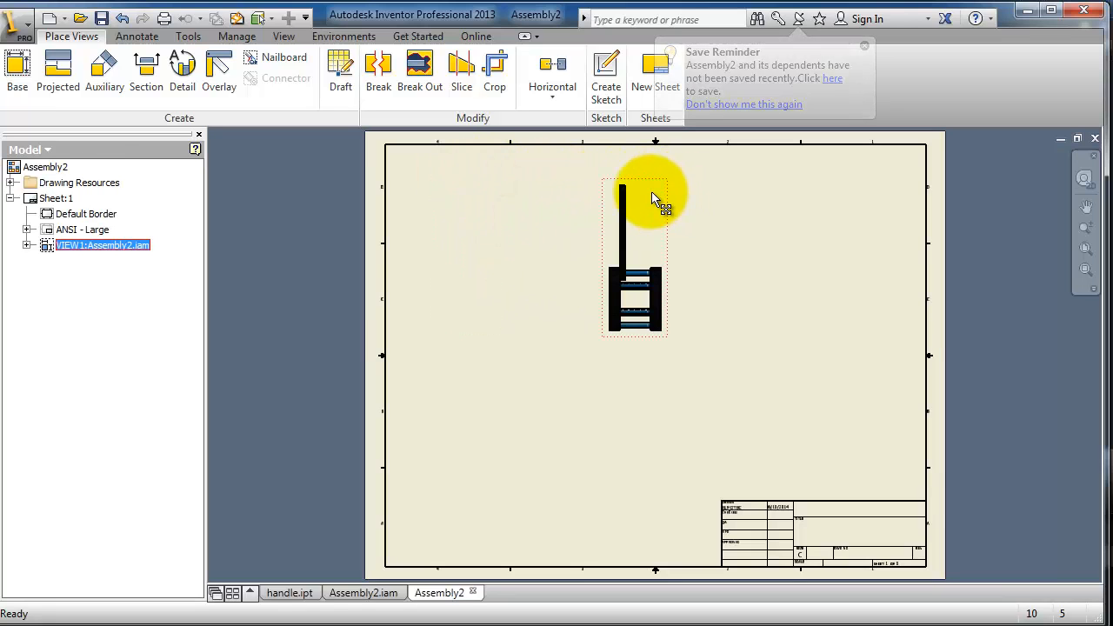
left_click_drag(635, 252, 682, 409)
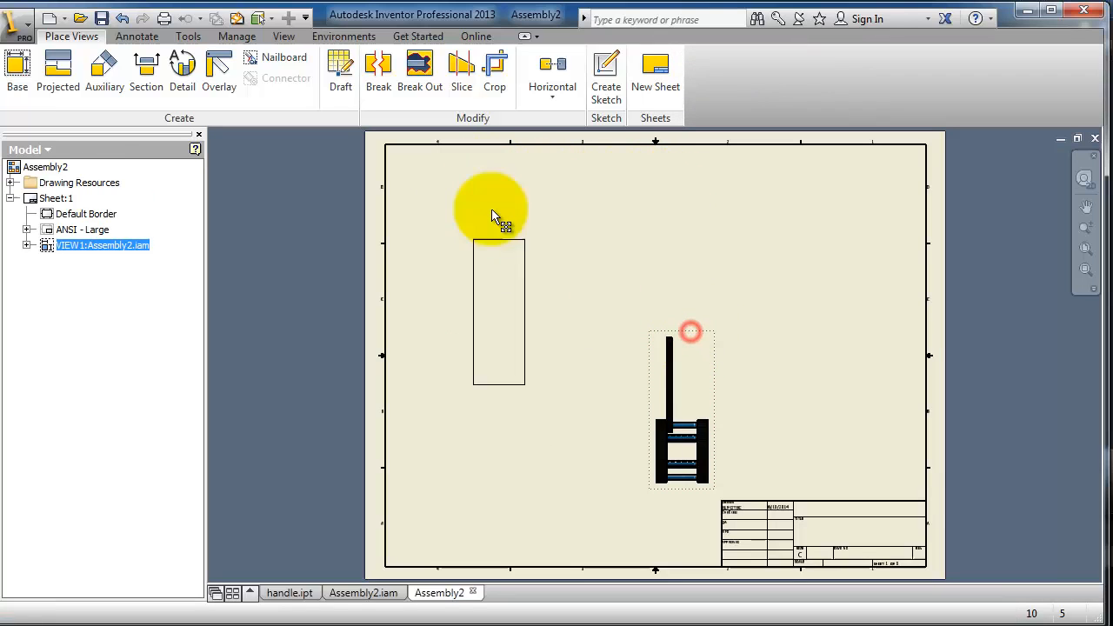
left_click_drag(682, 409, 463, 252)
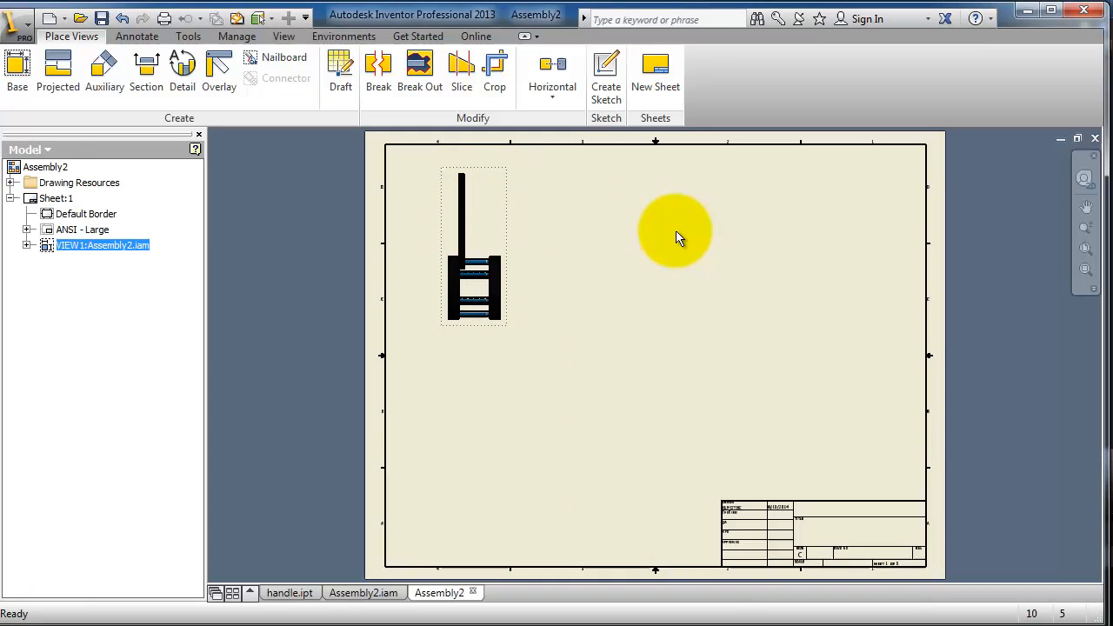
mouse_move(739, 265)
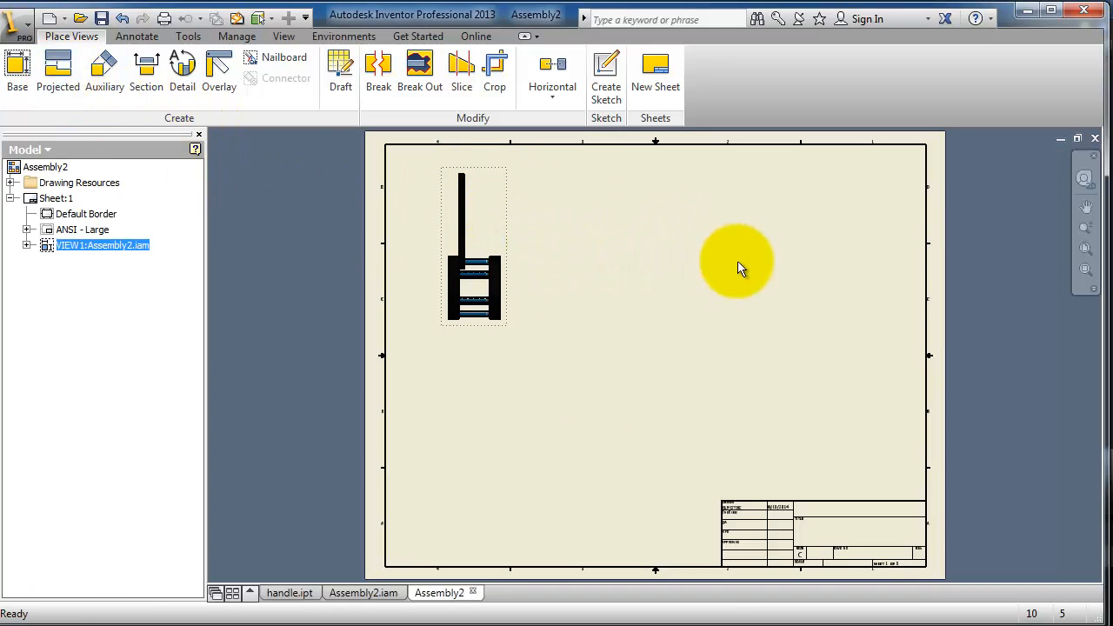
mouse_move(935, 410)
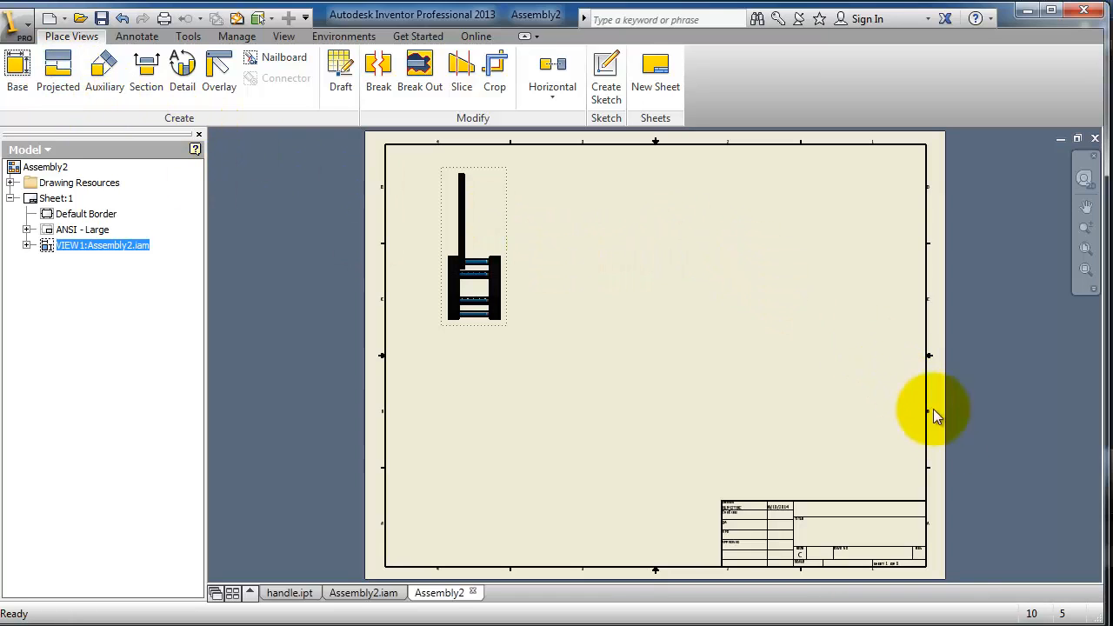
mouse_move(752, 348)
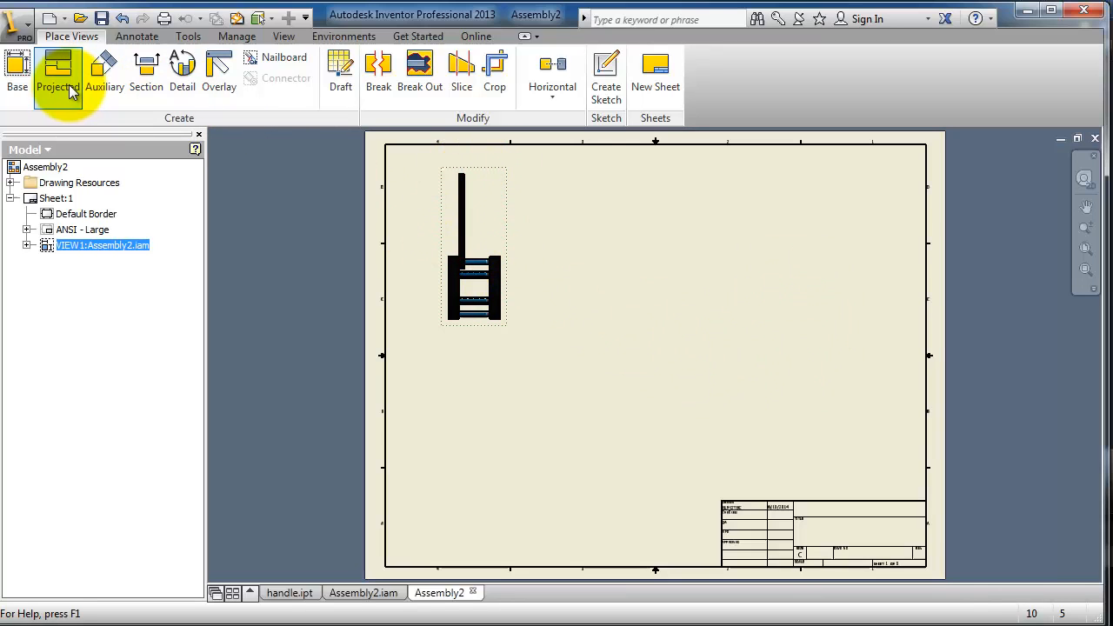
mouse_move(58, 69)
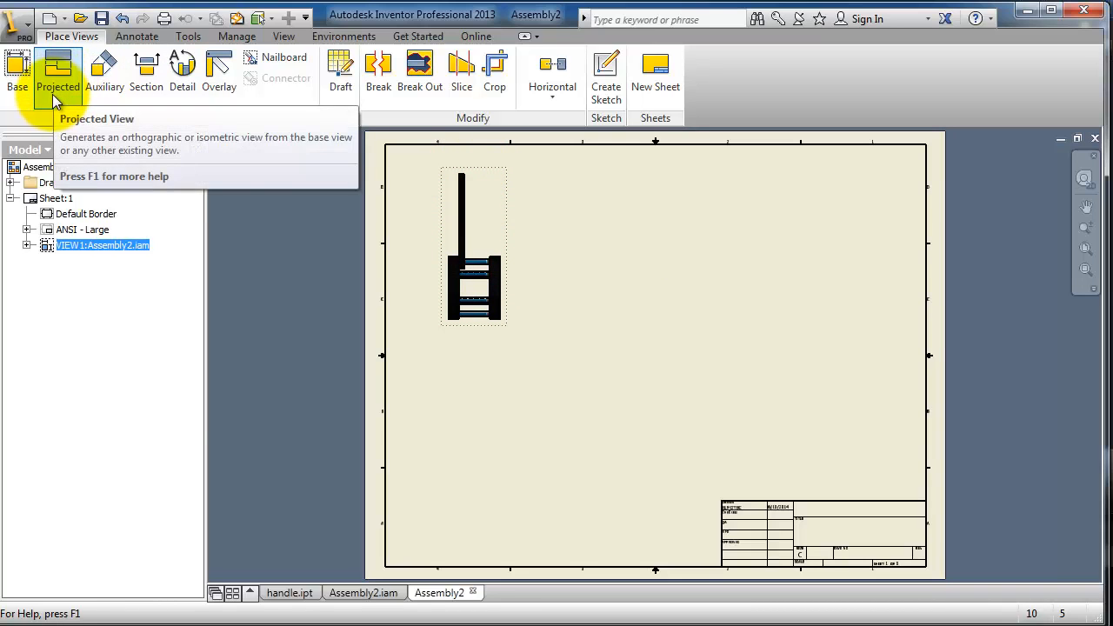
Step: Start Projected views from the front view, previewing views below, right and isometric
left_click(59, 73)
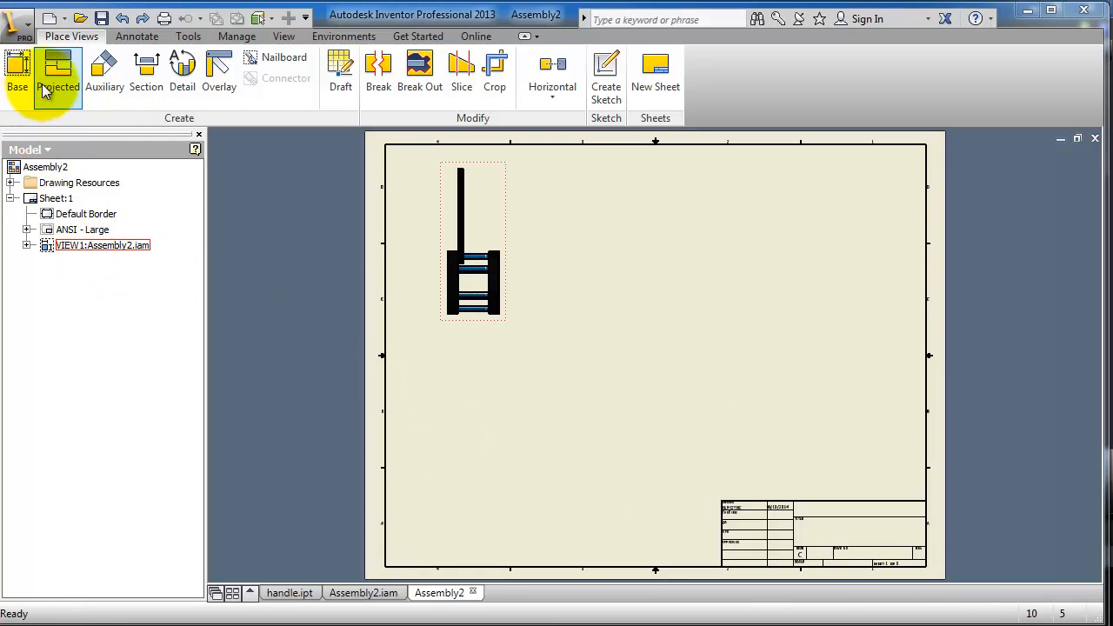
left_click(59, 73)
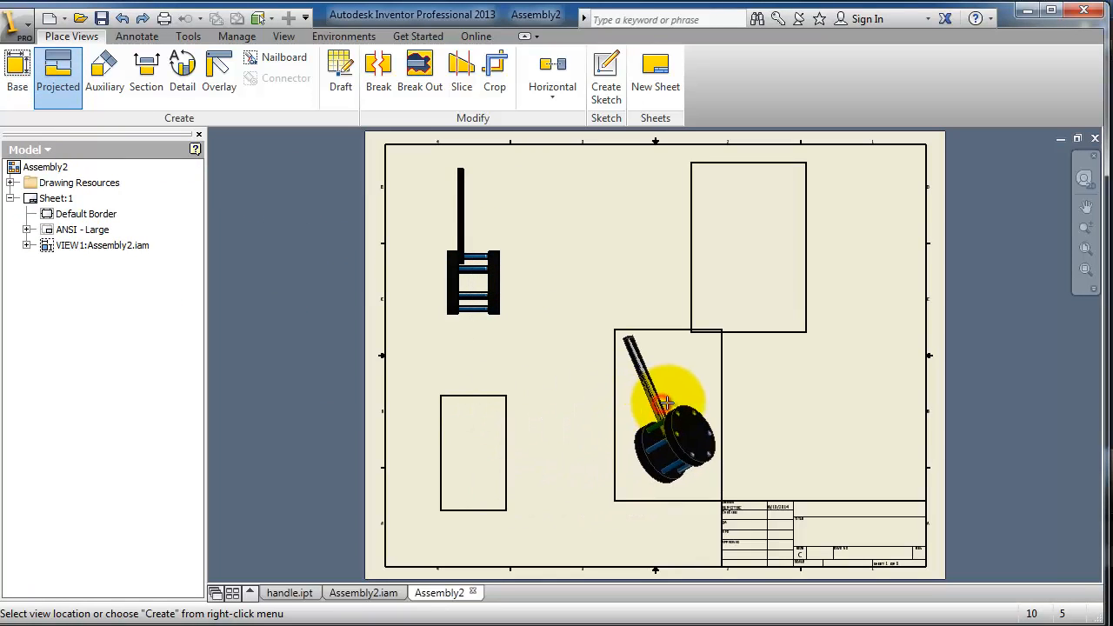
Step: Create the projected views from the right-click menu, landing on the Drawing1 sheet
right_click(670, 418)
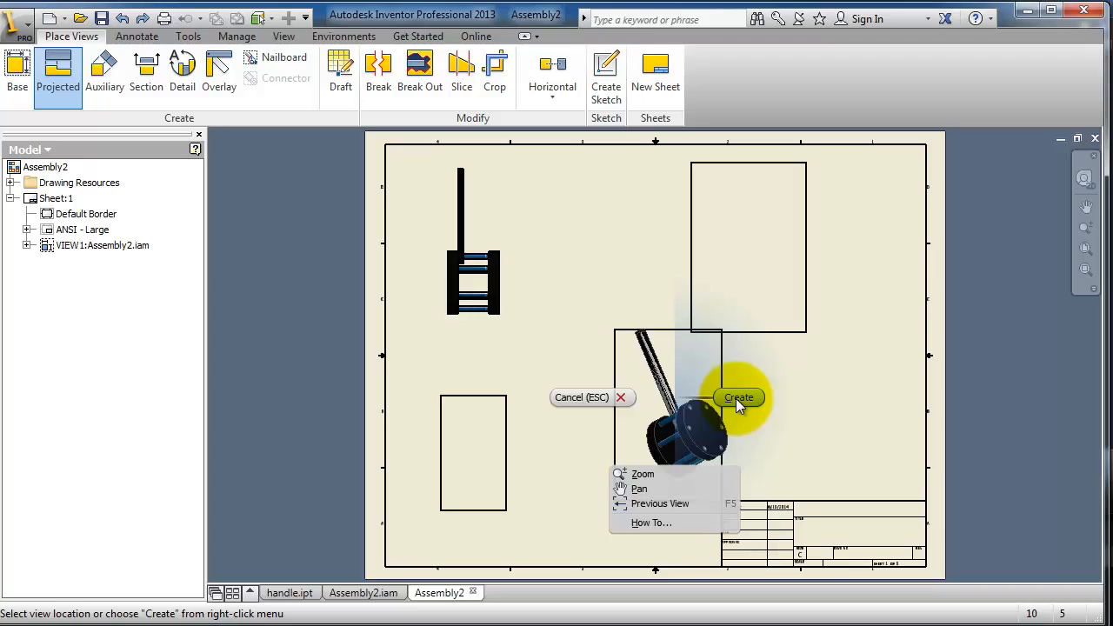
left_click(738, 397)
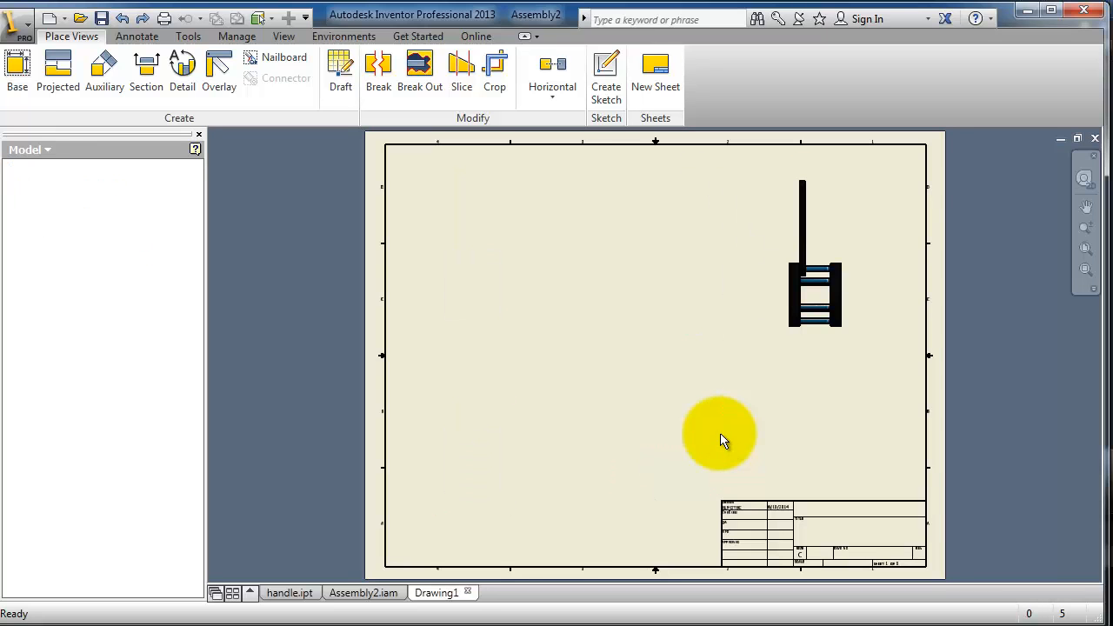
Step: Place a new hidden-line front base view in the sheet's top-left corner
left_click(17, 73)
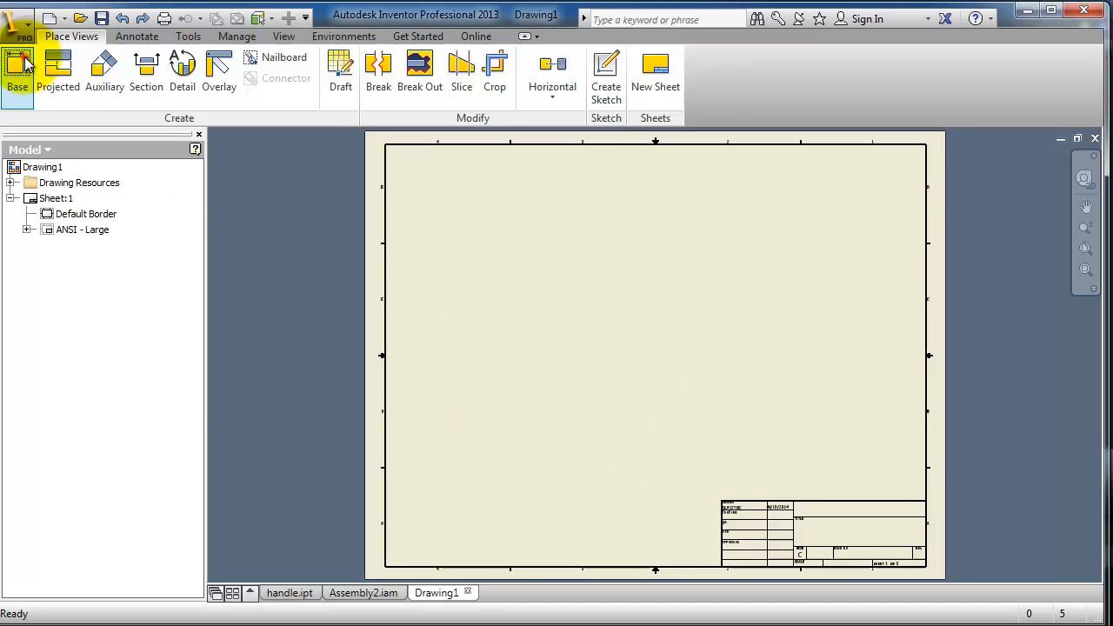
left_click(17, 73)
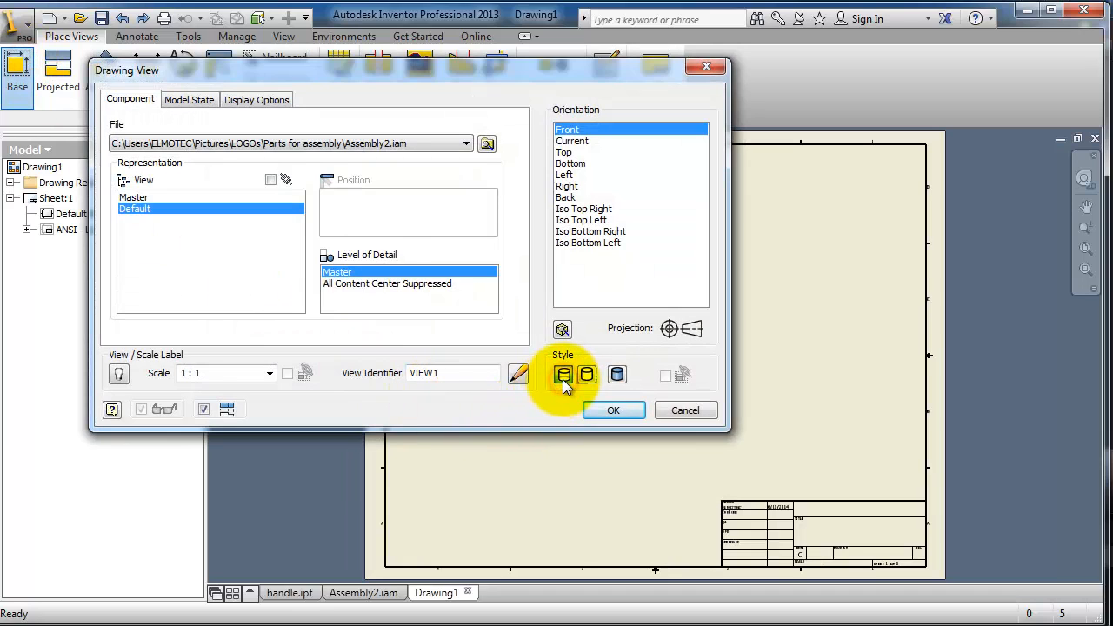
mouse_move(682, 178)
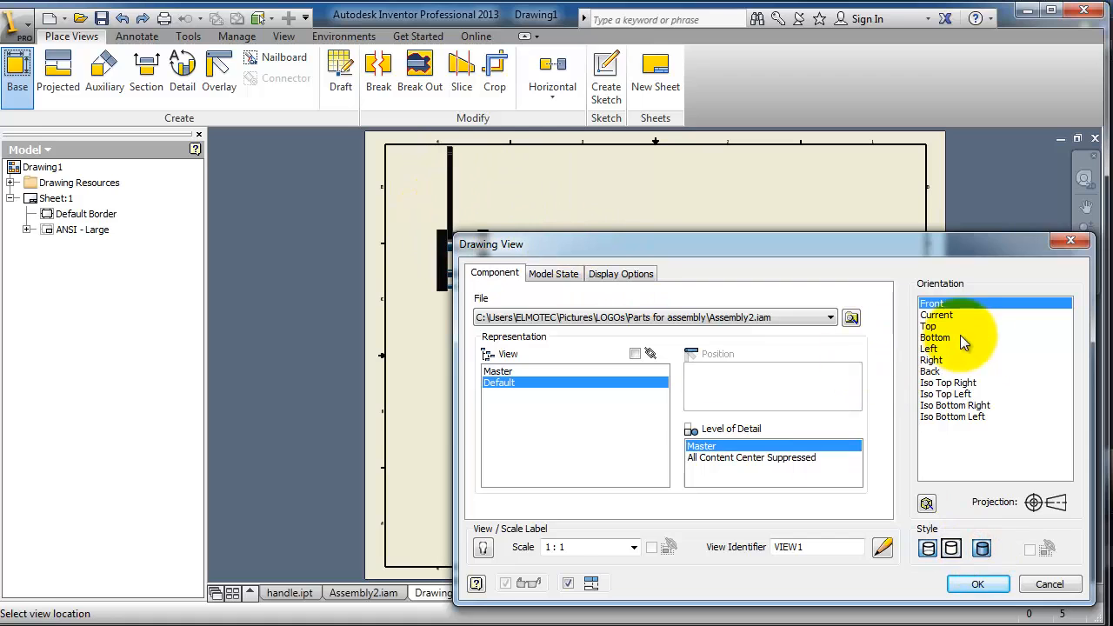
mouse_move(966, 550)
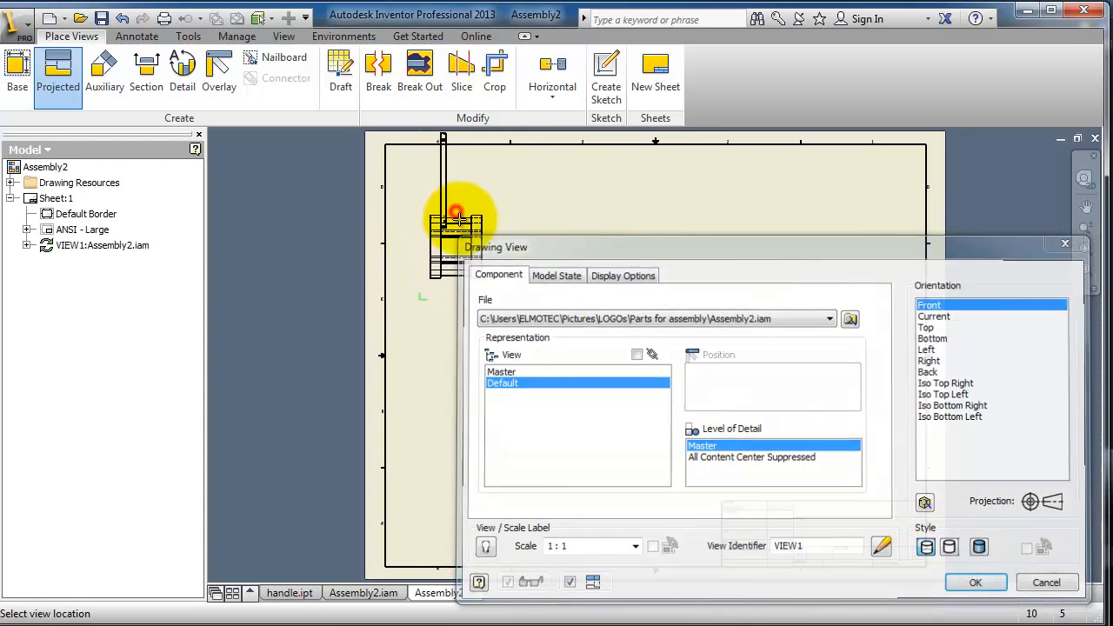
left_click(974, 581)
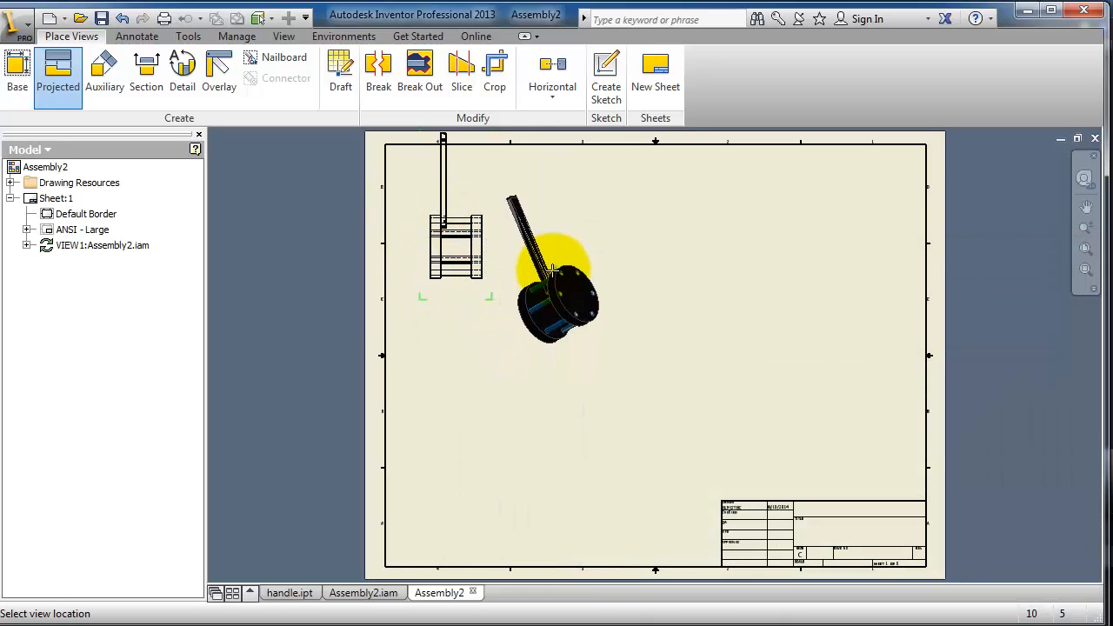